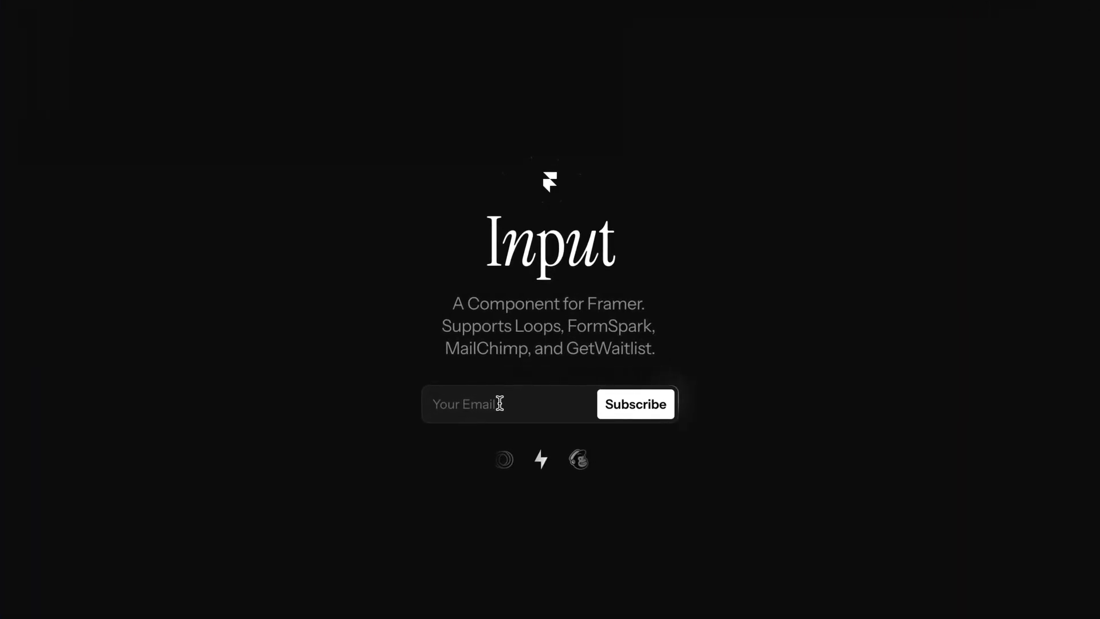
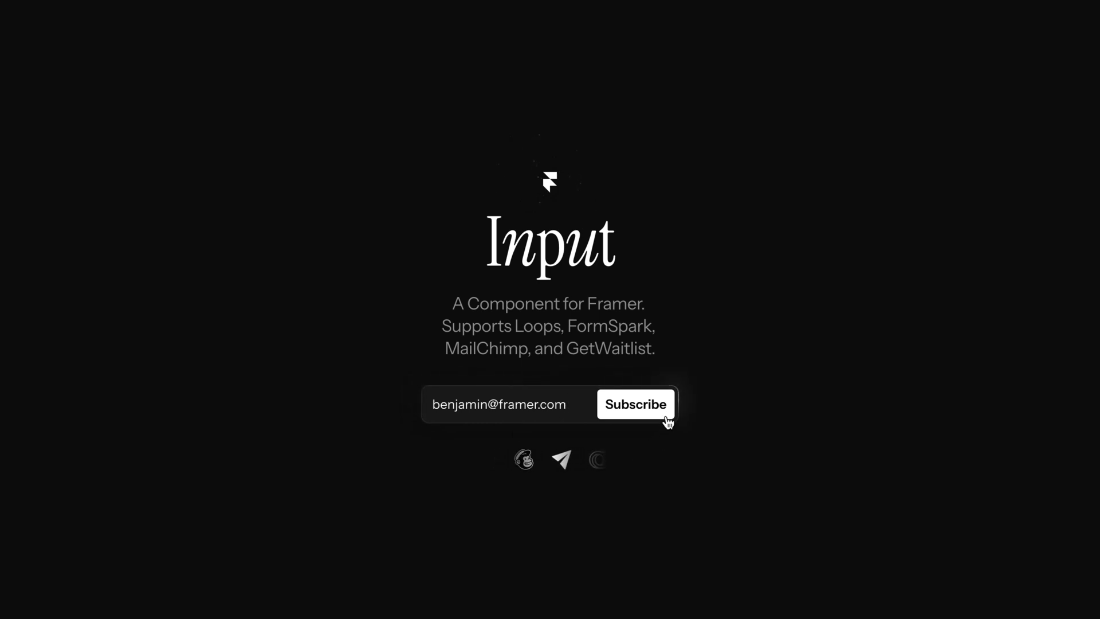
Submit the example email in the finished demo field, then bring up the Input project's Home page in Framer.
left_click(634, 404)
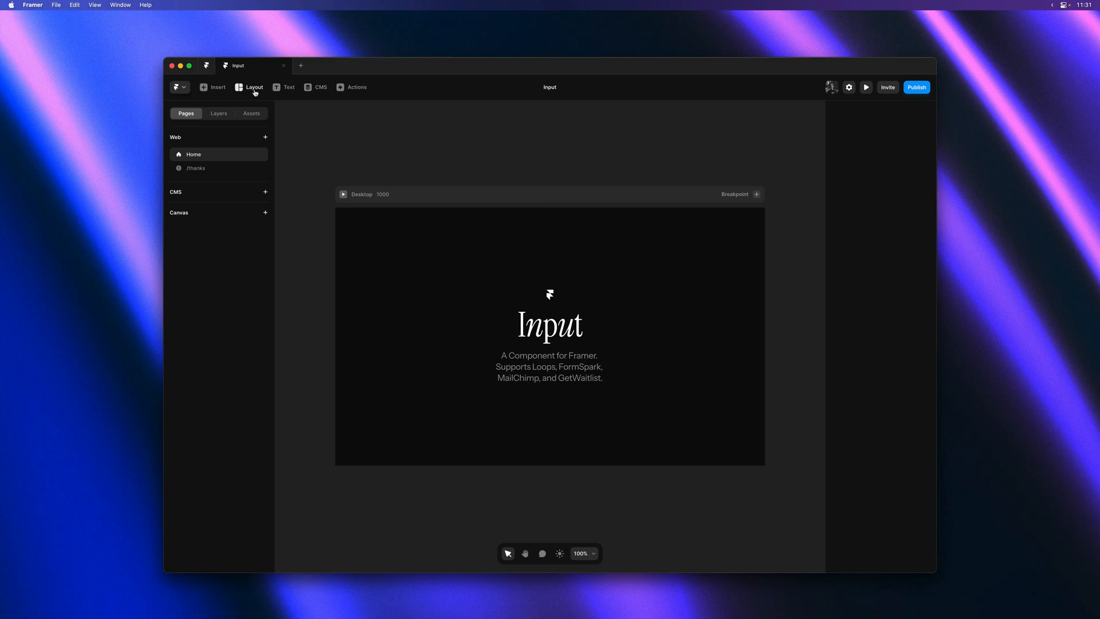
Place the Forms library's Input component with Subscribe button below the tagline on the Desktop frame.
left_click(214, 87)
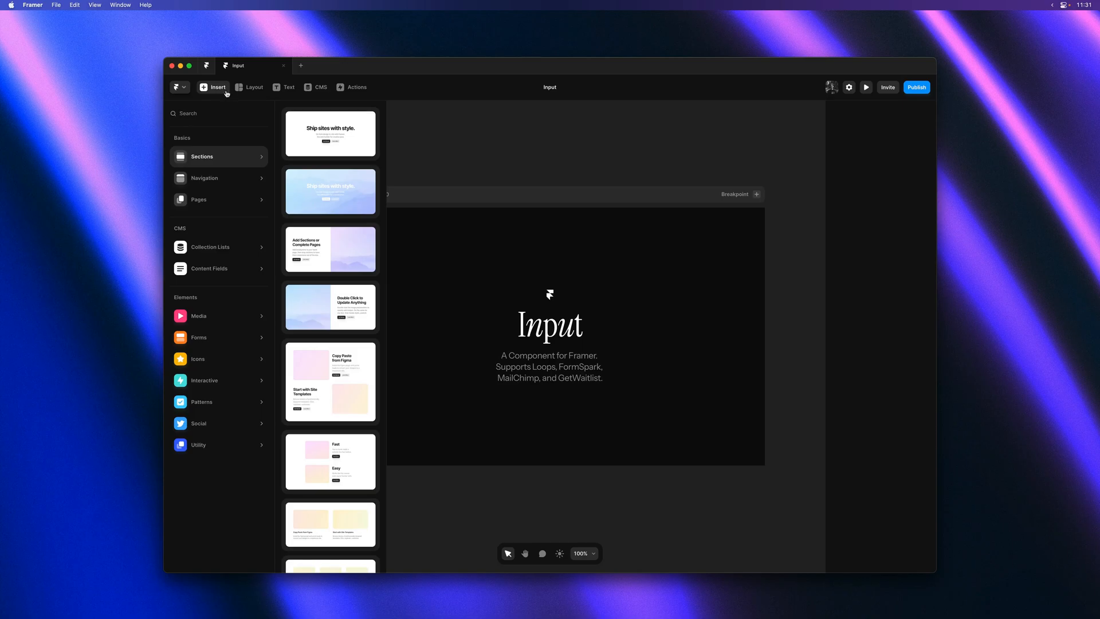
left_click(198, 337)
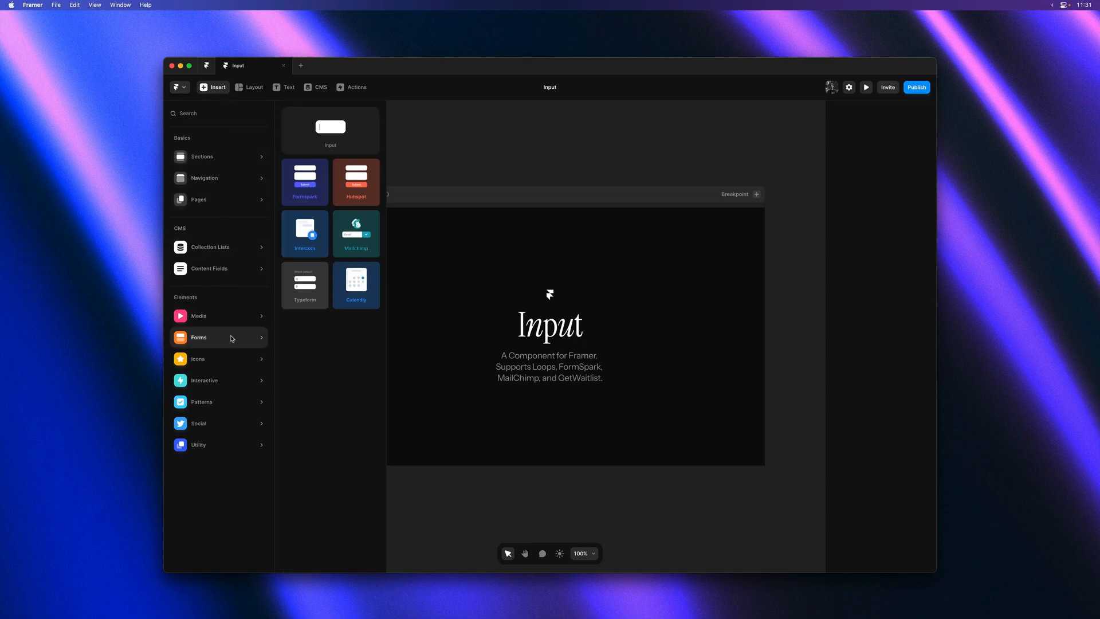
mouse_move(245, 340)
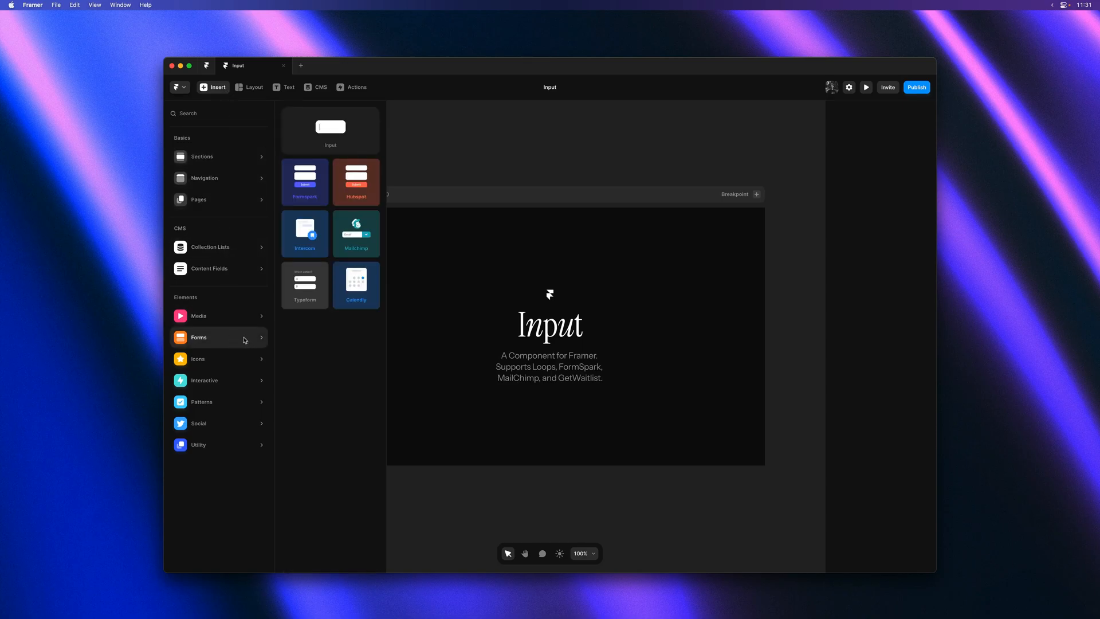
mouse_move(330, 127)
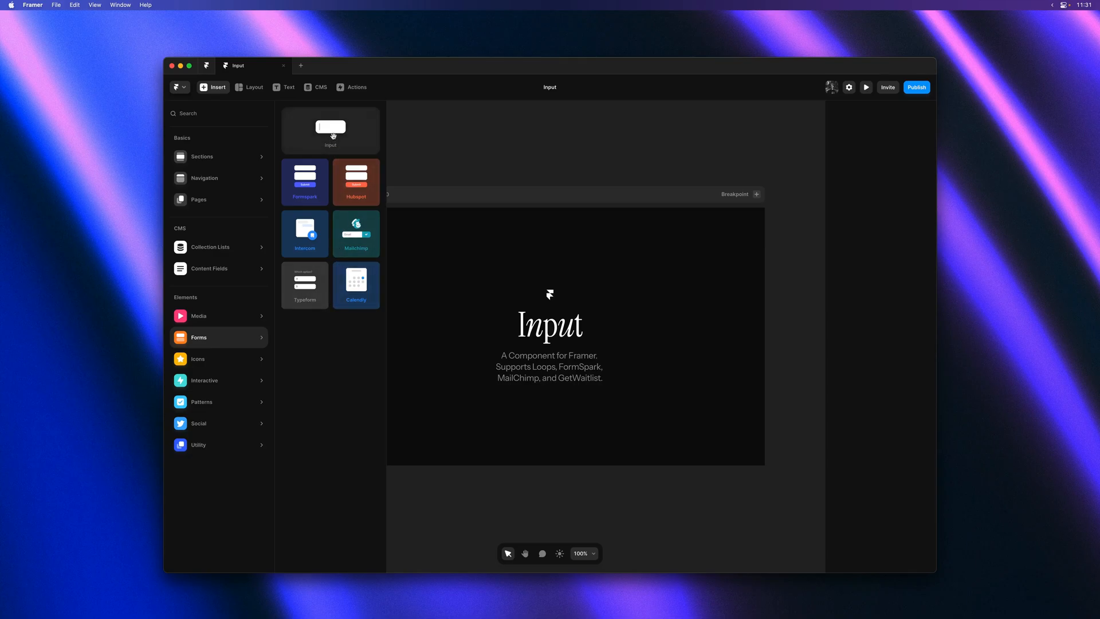
left_click_drag(330, 130, 616, 398)
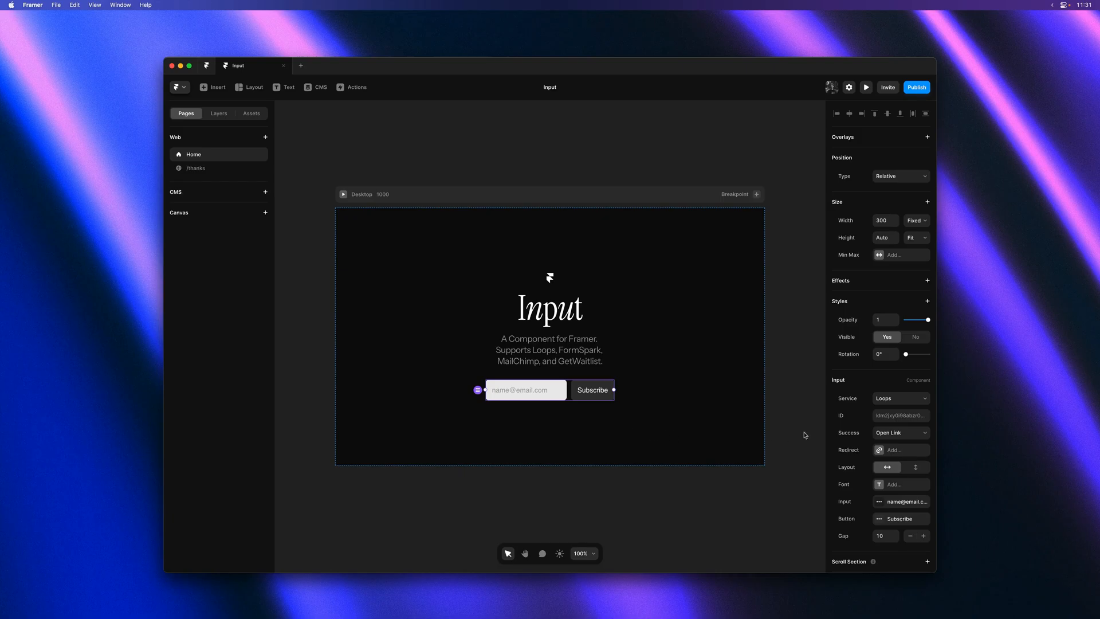
Set the signup's Service to Loops, enter the form ID, and keep Open Link as the success action.
left_click(900, 398)
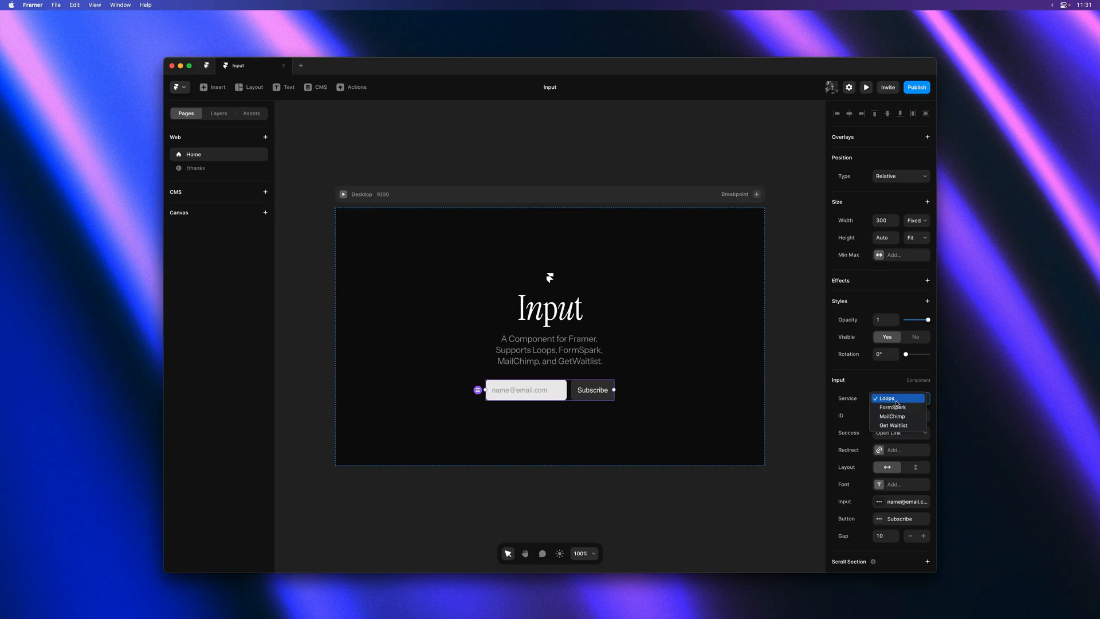
left_click(885, 398)
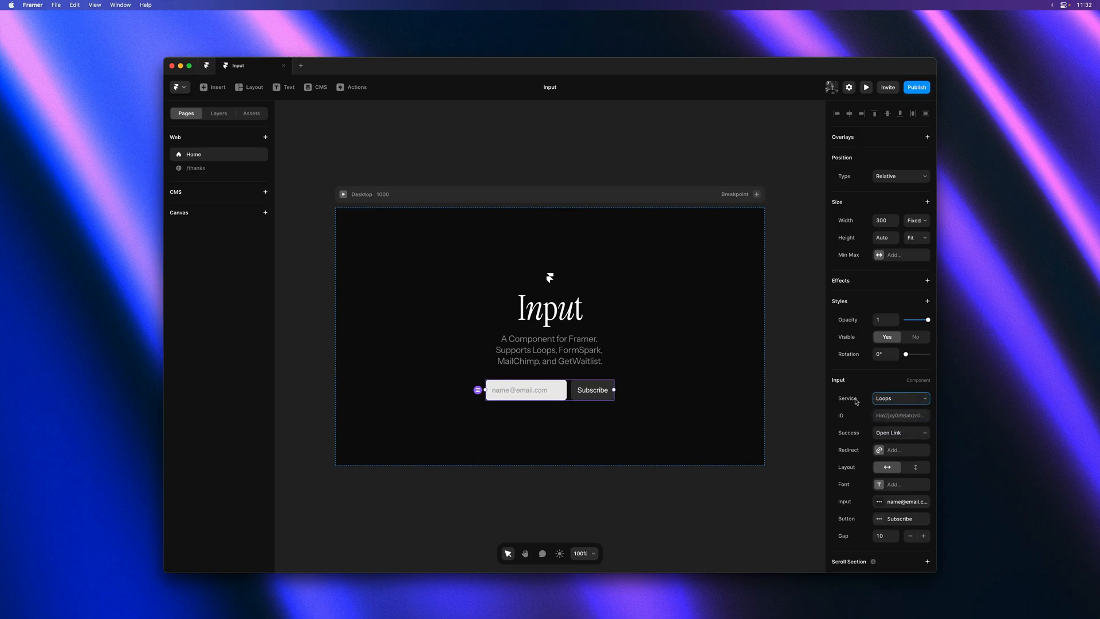
left_click(900, 415)
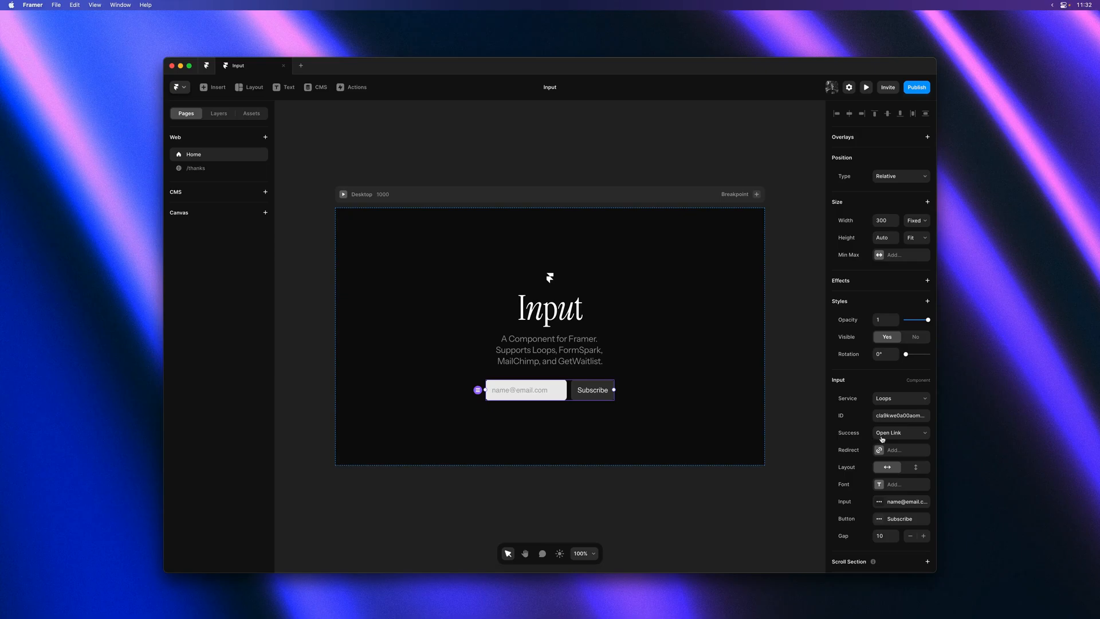
left_click(900, 432)
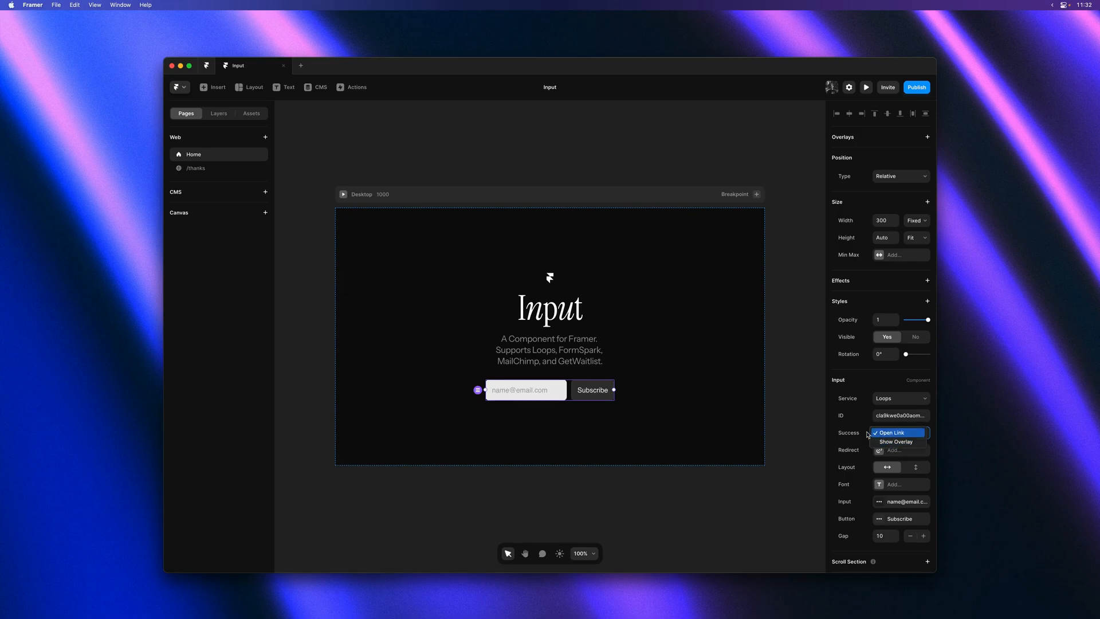
left_click(898, 432)
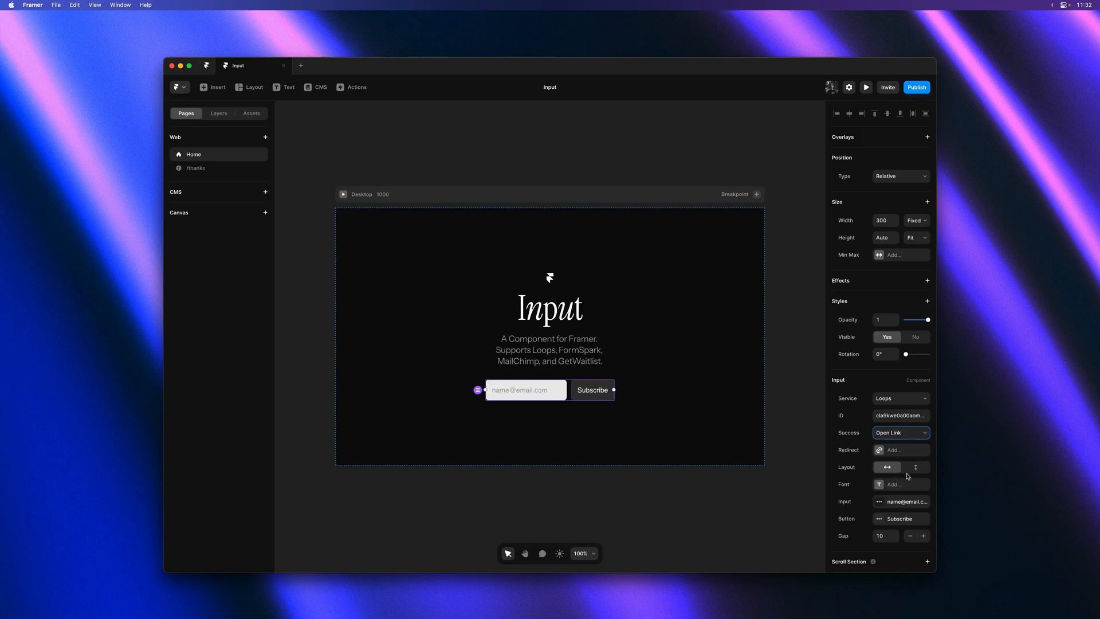
Try the vertical layout and revert, then set the form font to Instrument Sans at size 15.
left_click(915, 466)
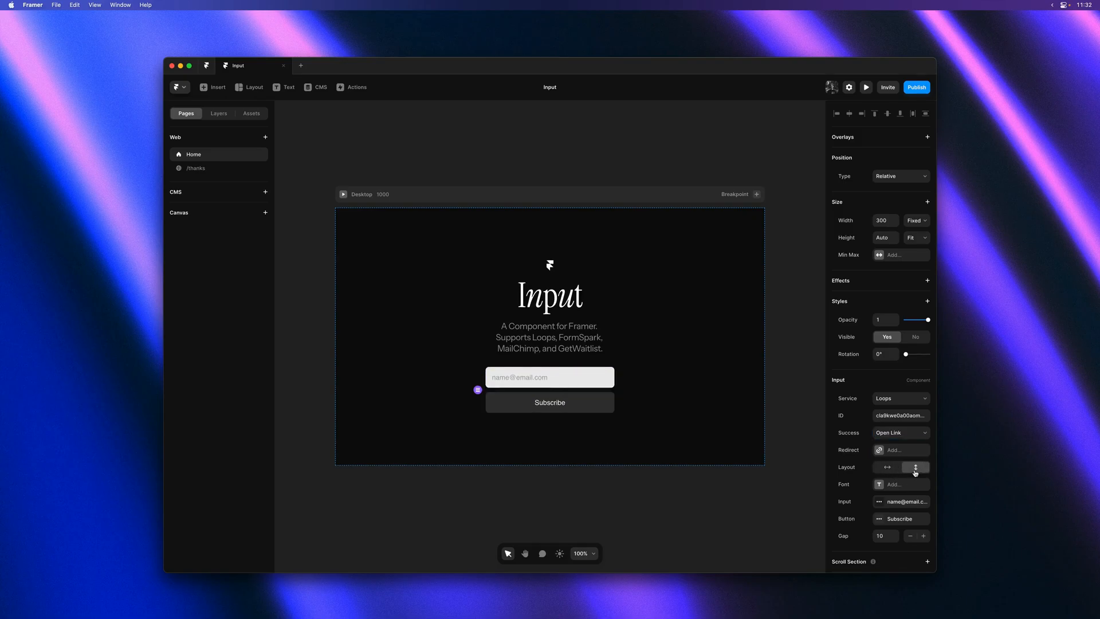
left_click(887, 466)
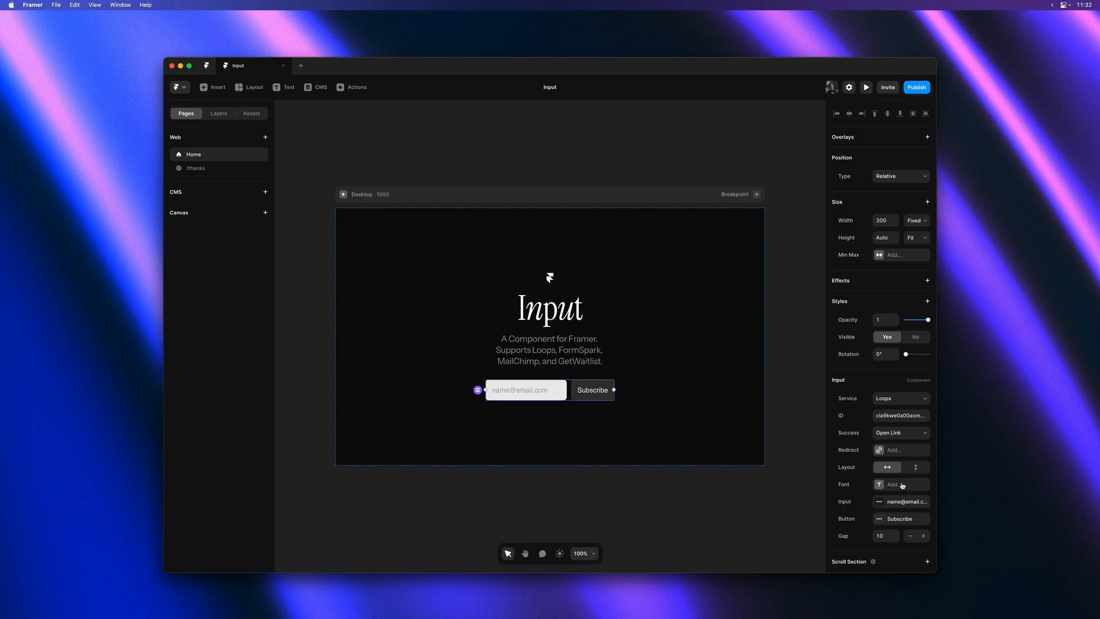
left_click(901, 484)
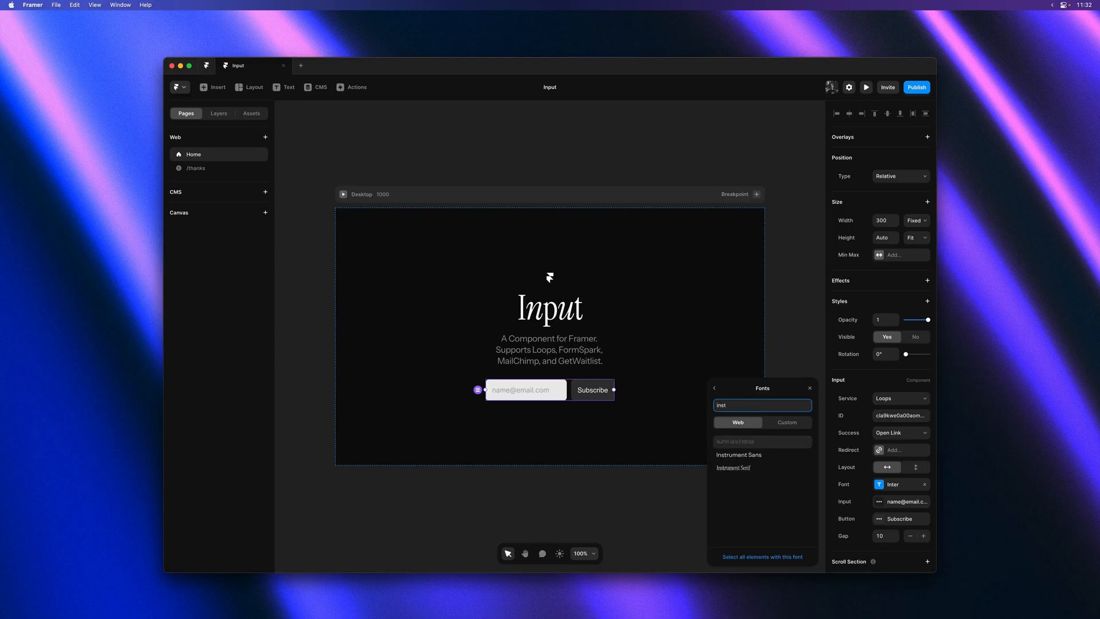
left_click(737, 455)
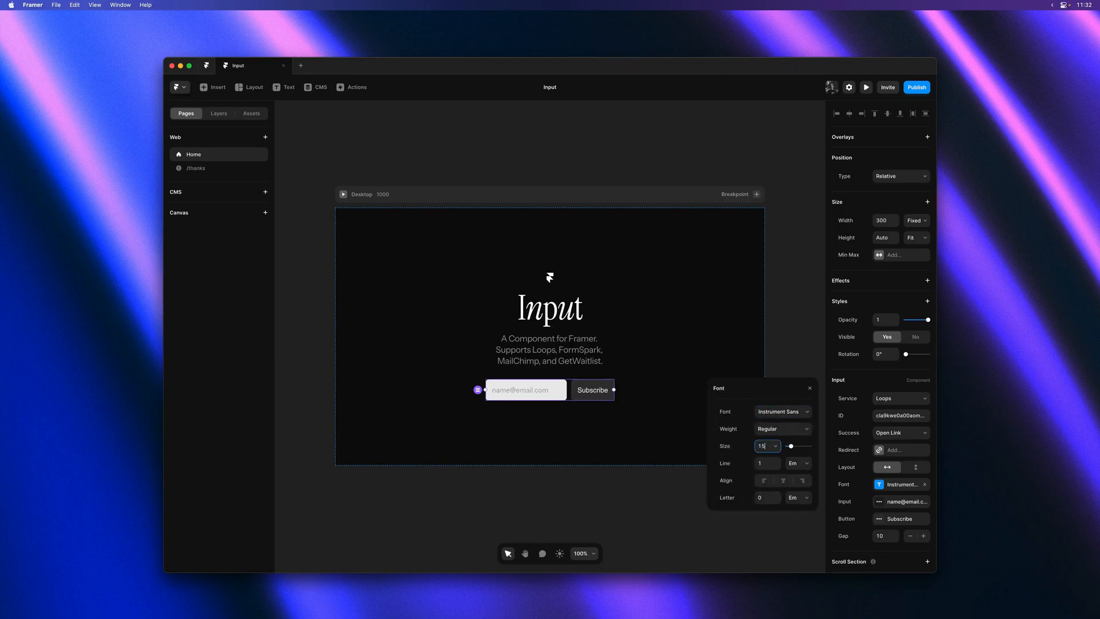
left_click(764, 480)
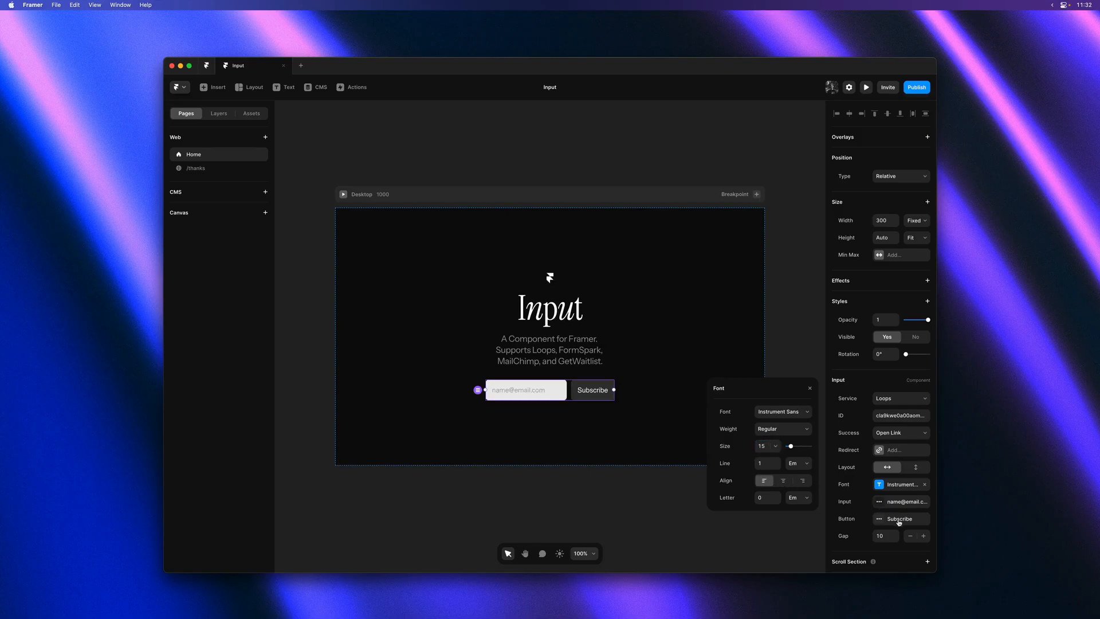
Set the Subscribe button's label font to Instrument Sans and adjust its text size.
left_click(878, 518)
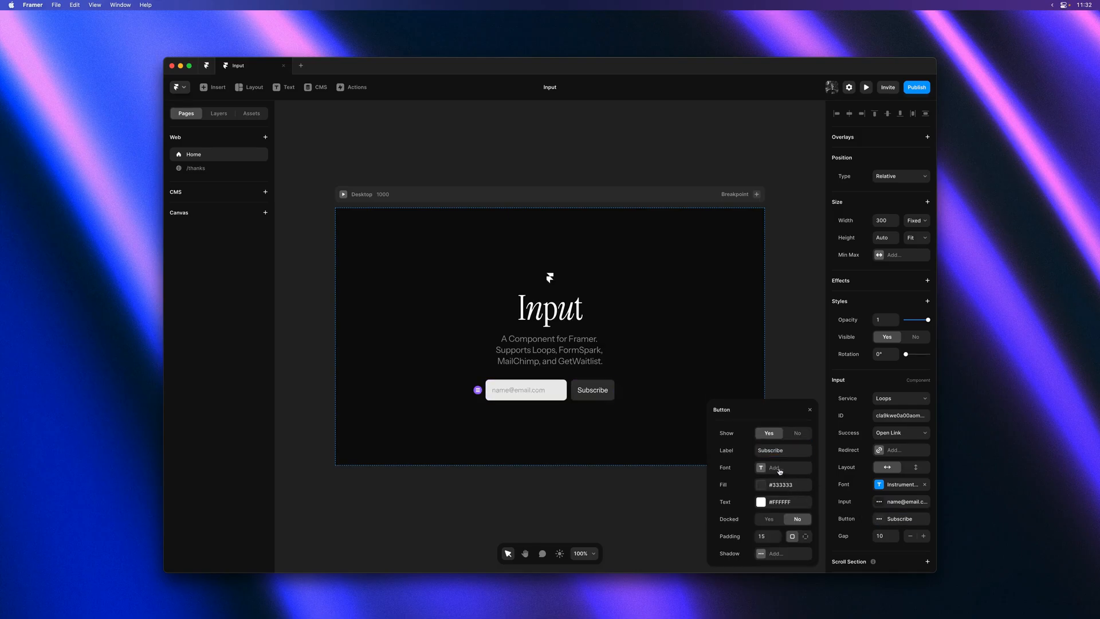
left_click(779, 467)
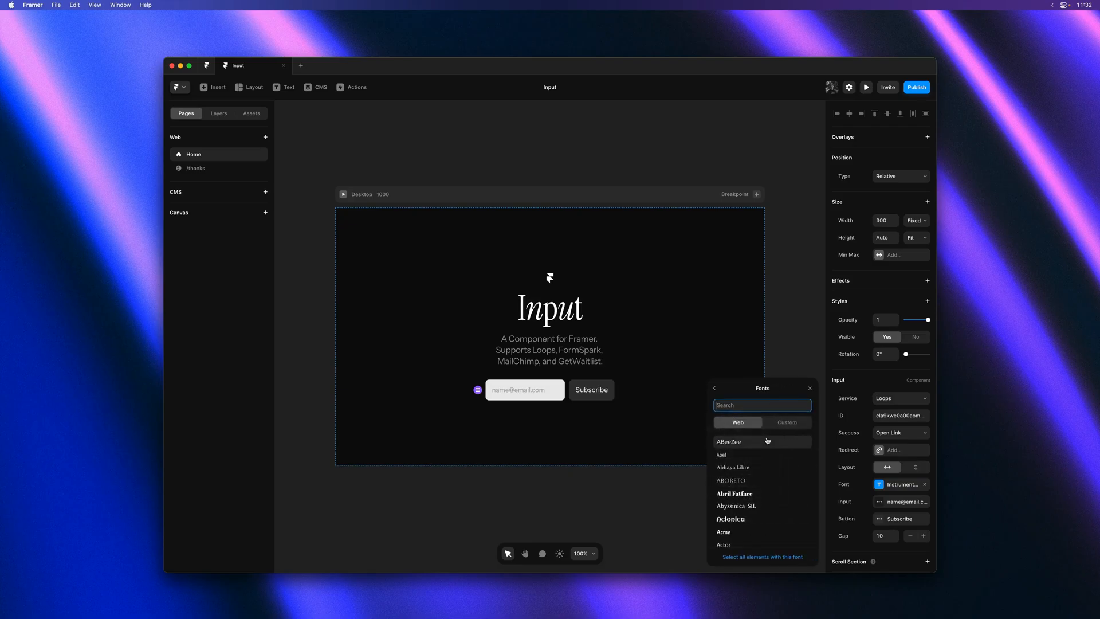
type("inst")
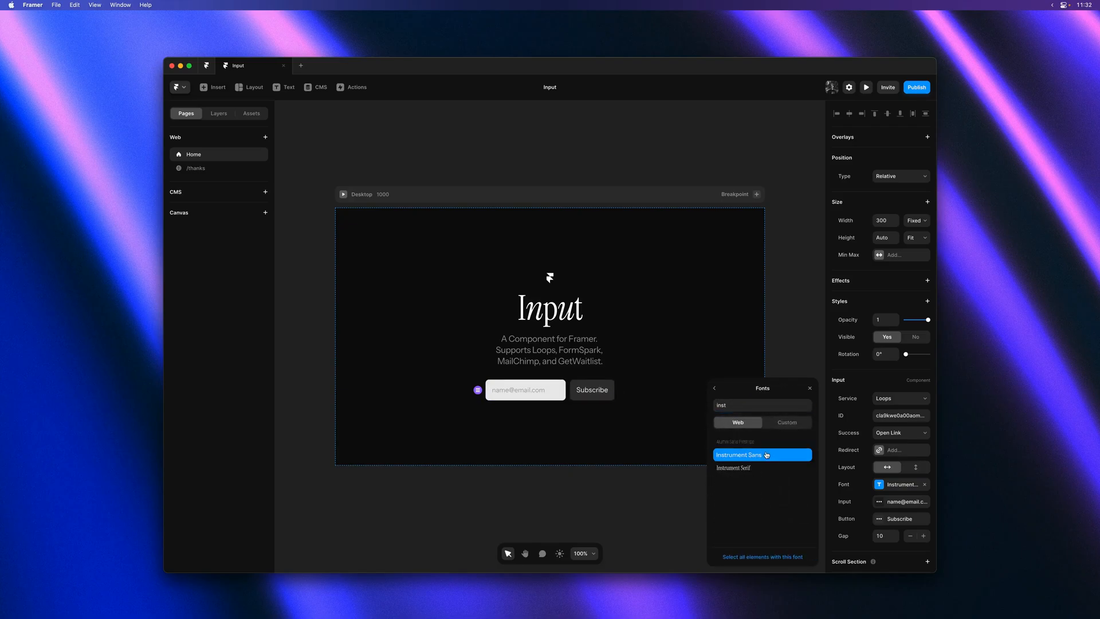
left_click(739, 453)
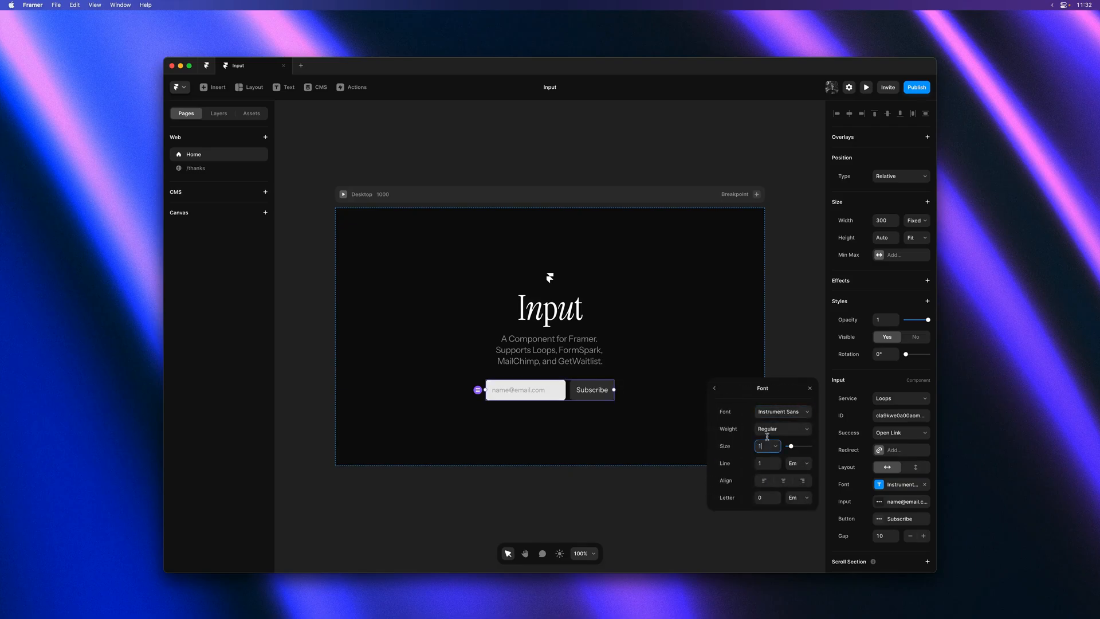
left_click(783, 428)
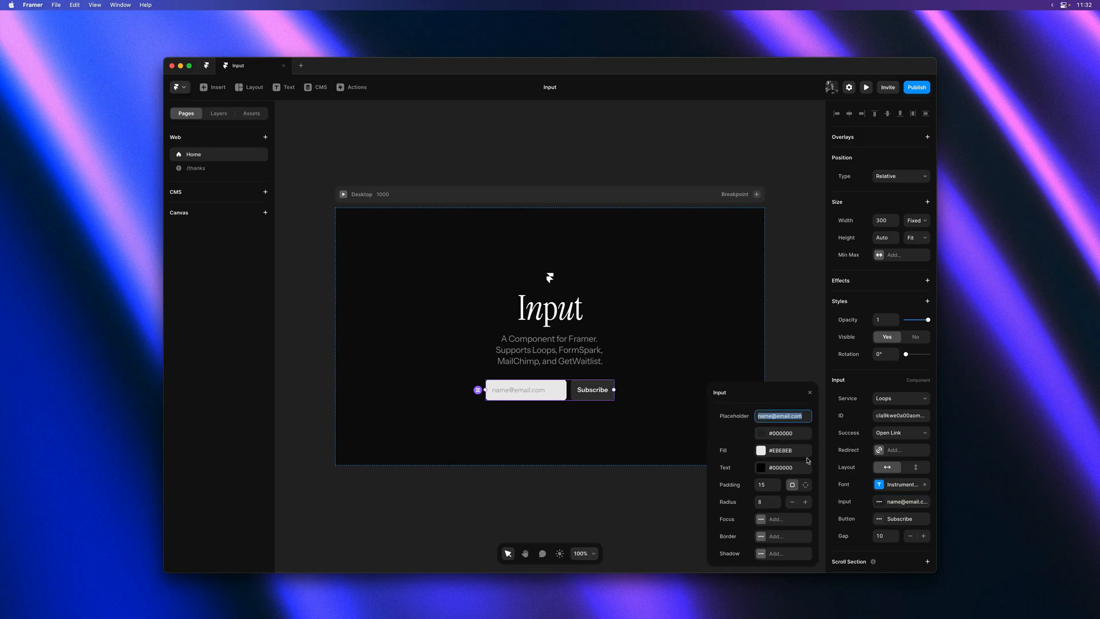
Give the email field placeholder #999999, fill #1A1A1A, text #FFFFFF and padding 12.
left_click(781, 433)
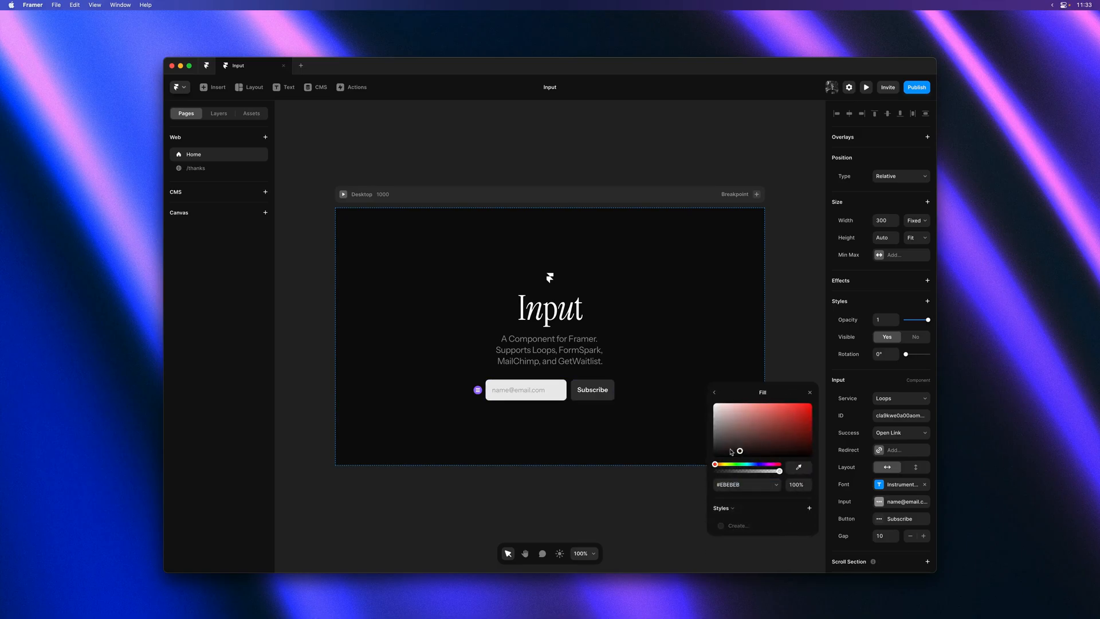
left_click_drag(739, 450, 711, 452)
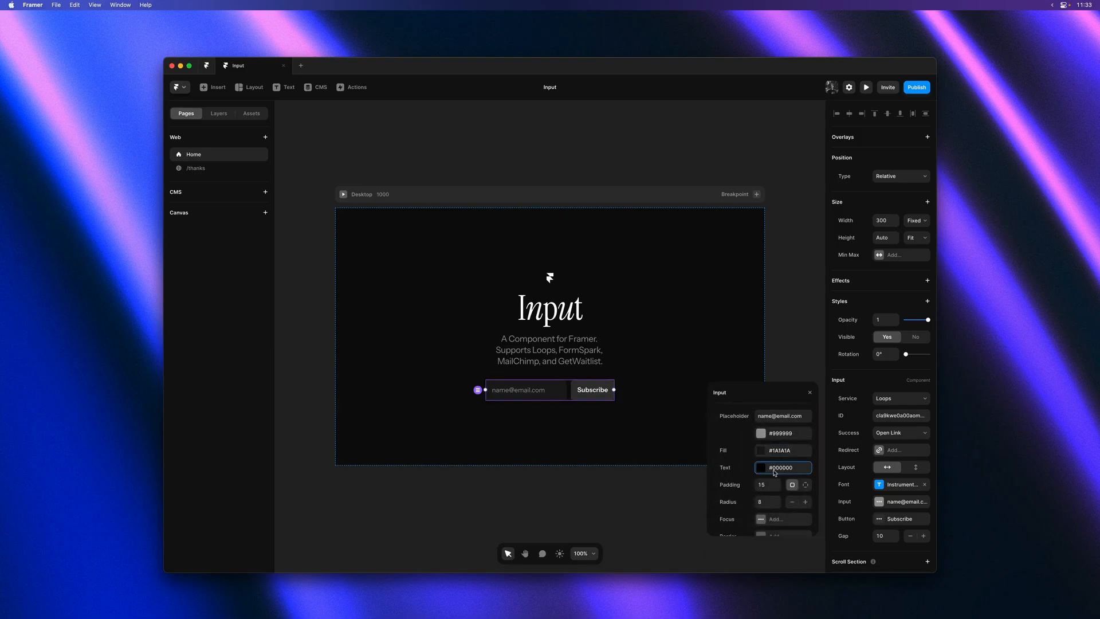
type("#FFFFFF")
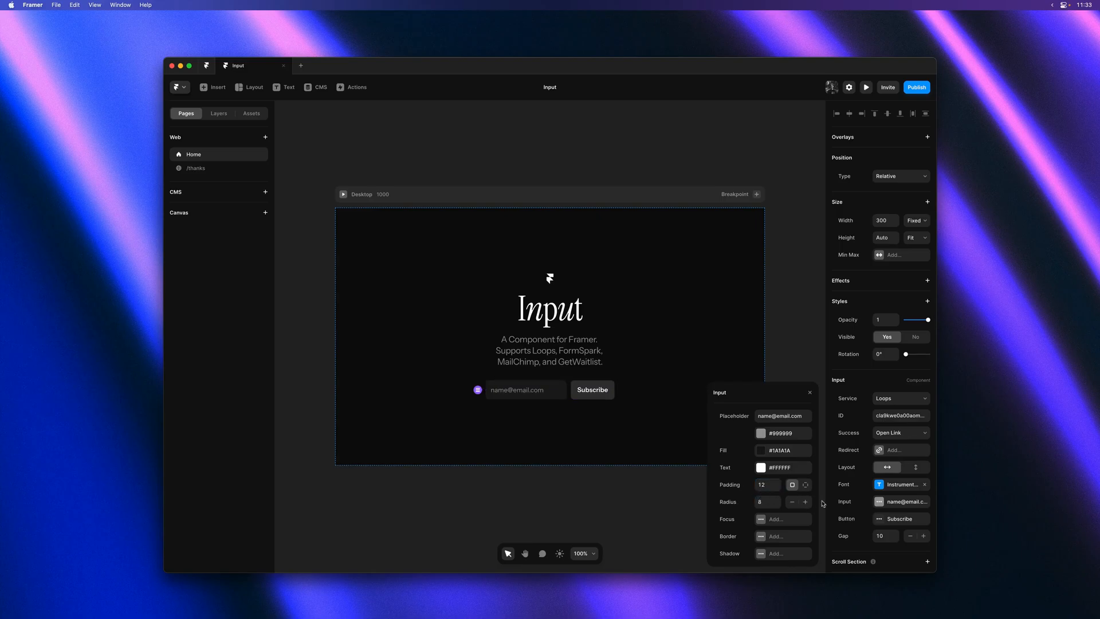
left_click(761, 449)
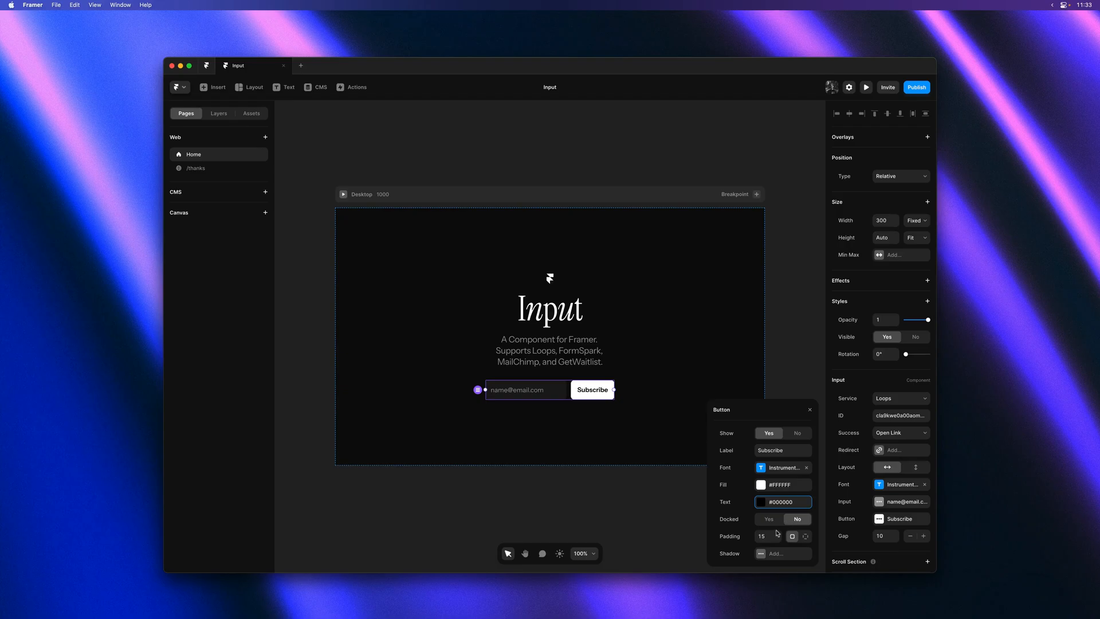
Dock the Subscribe button inside the field with no padding, width 90 and inset 5.
left_click(766, 536)
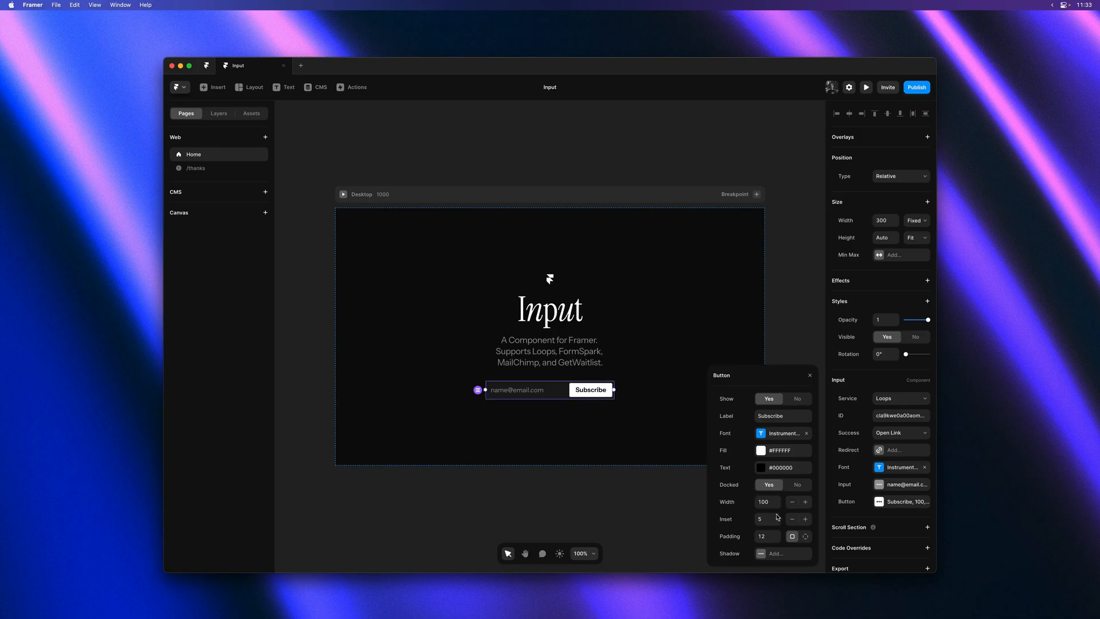
left_click(792, 536)
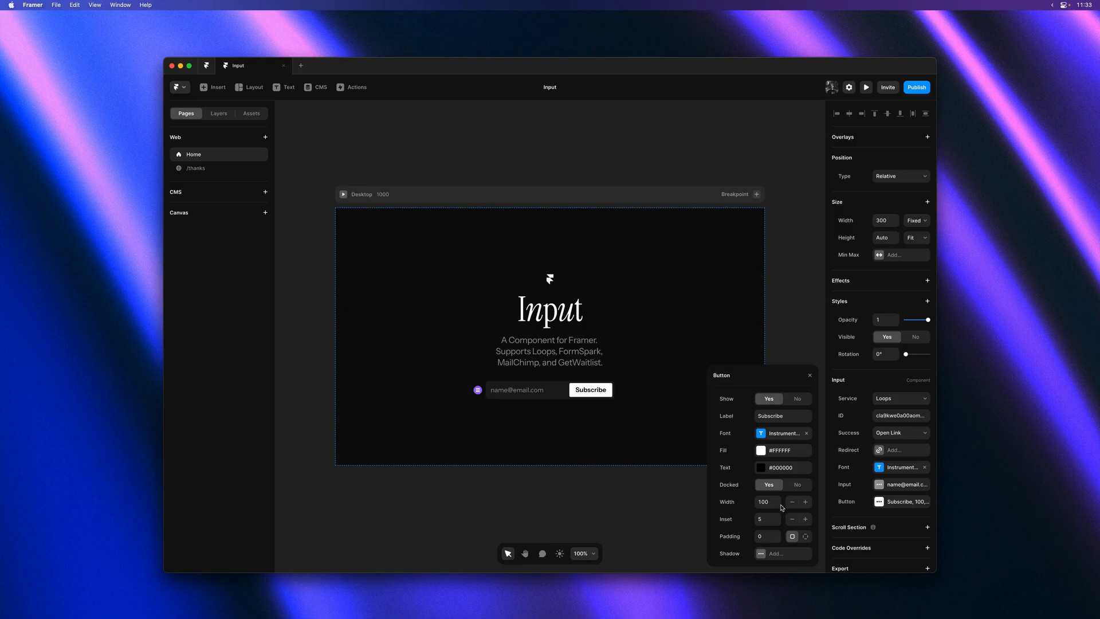
left_click_drag(765, 502, 760, 502)
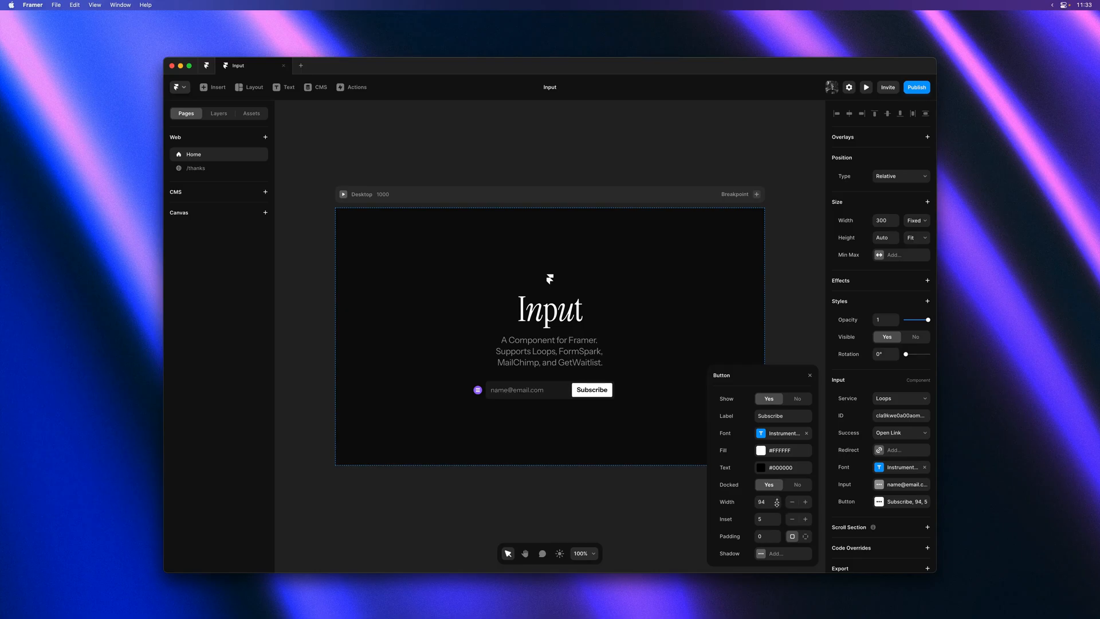
left_click(776, 499)
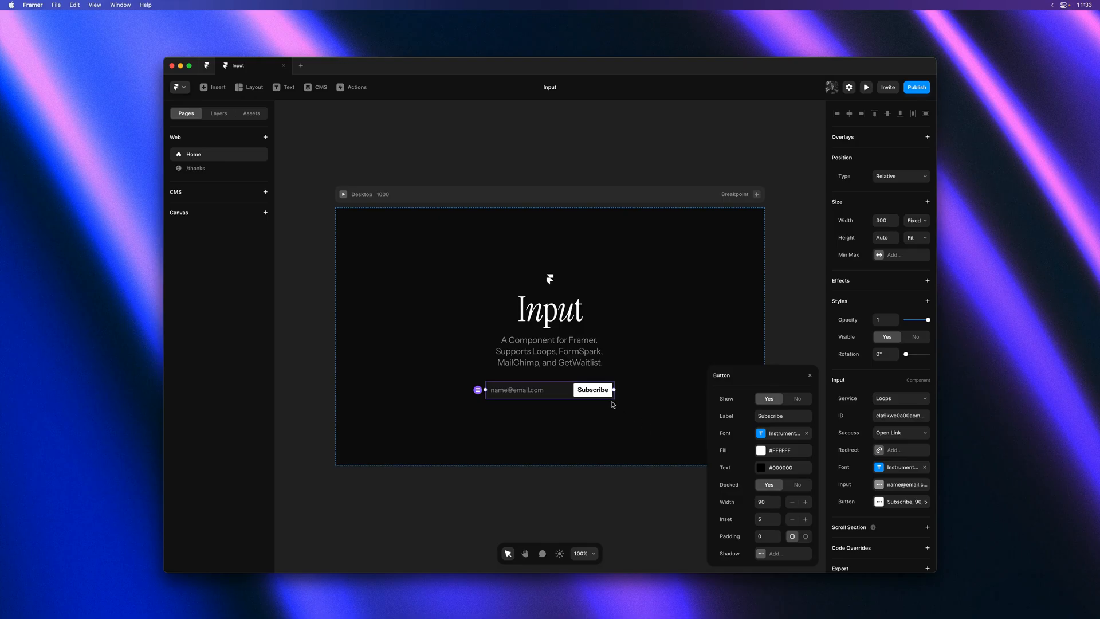
Reduce the button inset to 4 and give the email field a border of width 1.
left_click(791, 518)
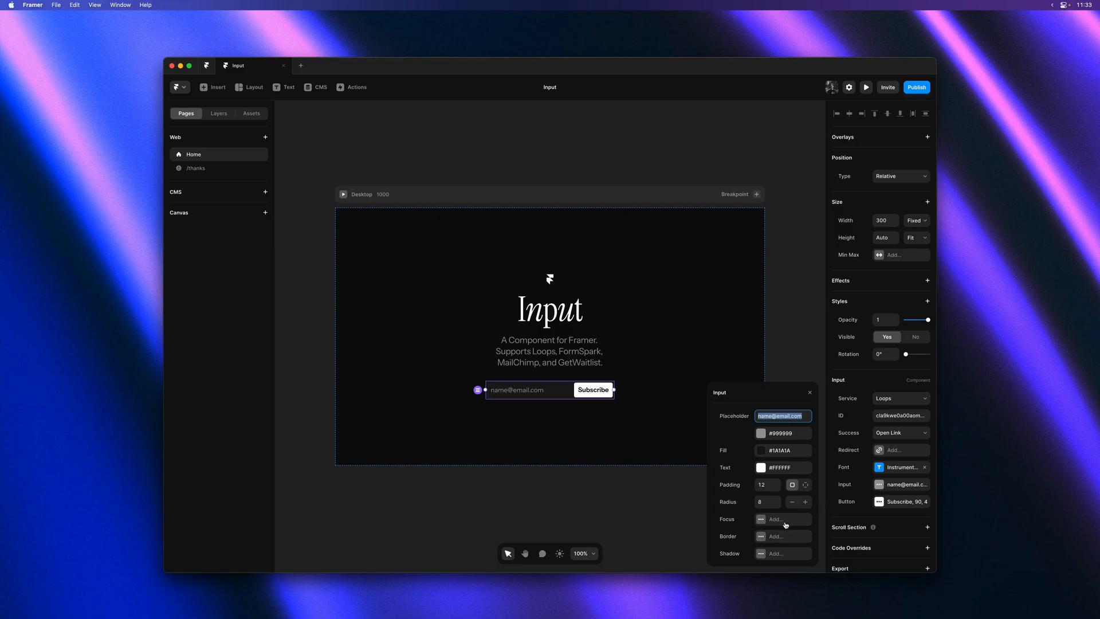
left_click(776, 536)
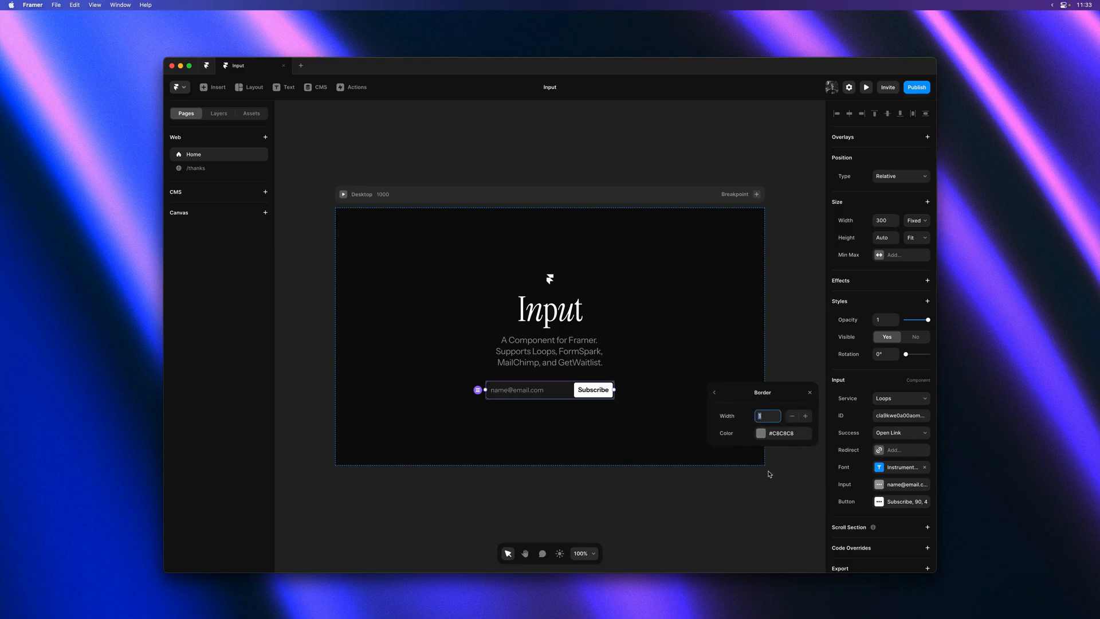
left_click(761, 433)
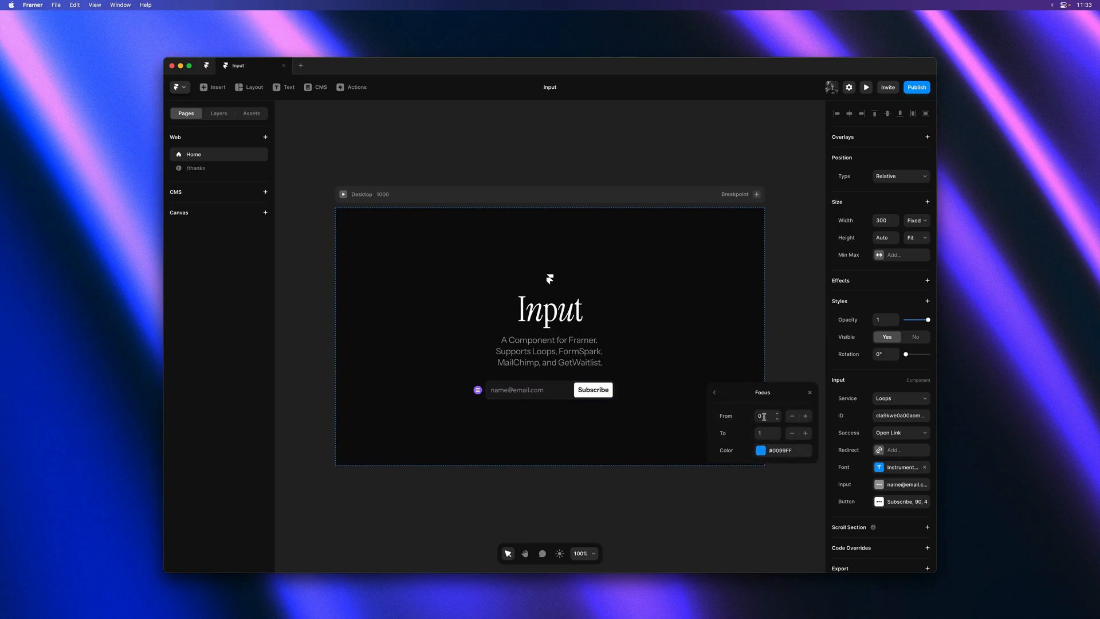
Add a focus outline from 0 to 1 in white #FFFFFF to the email field.
left_click(761, 450)
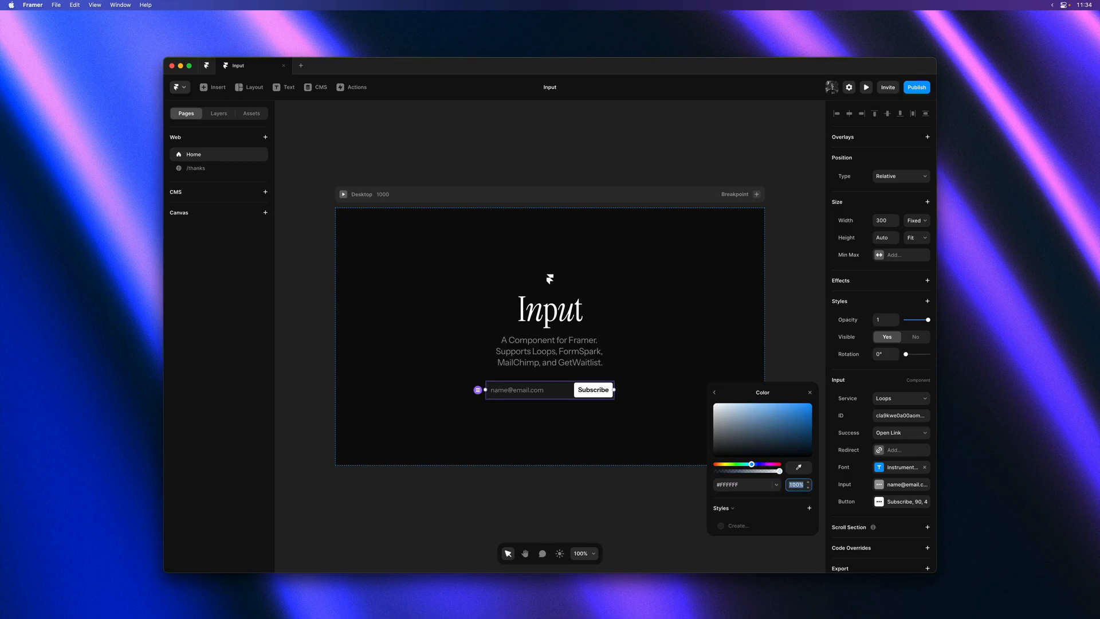
left_click(714, 391)
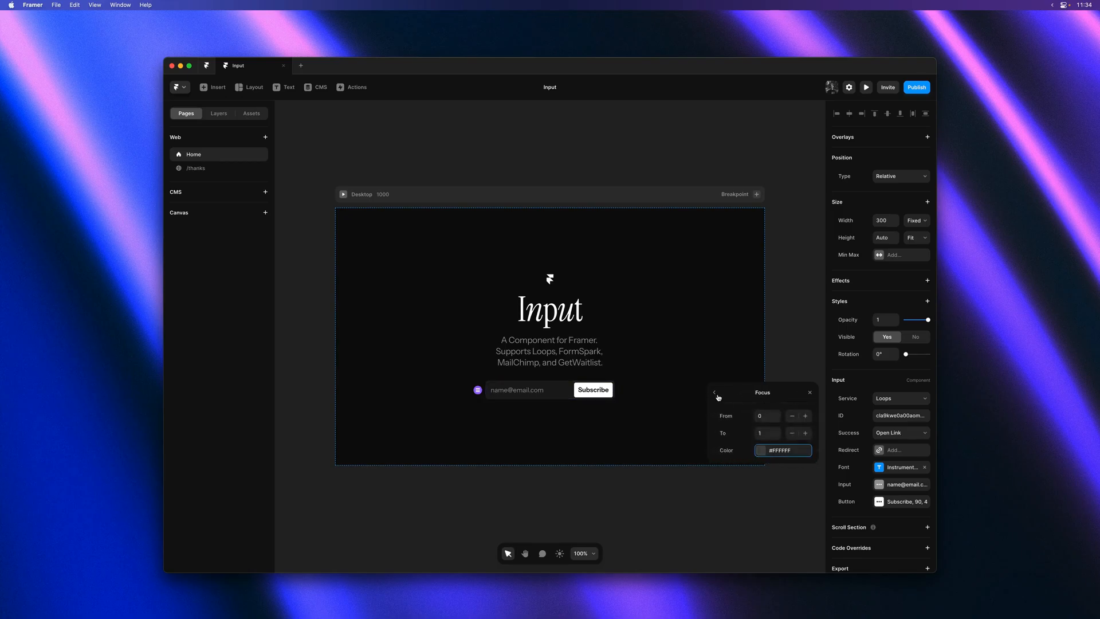
left_click(714, 391)
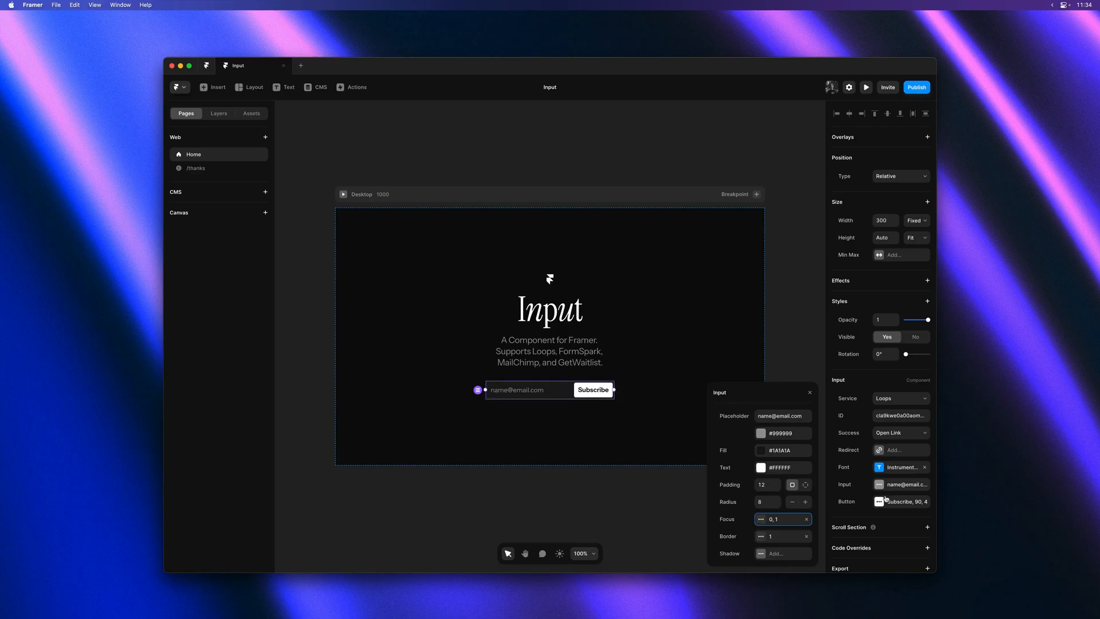
mouse_move(857, 446)
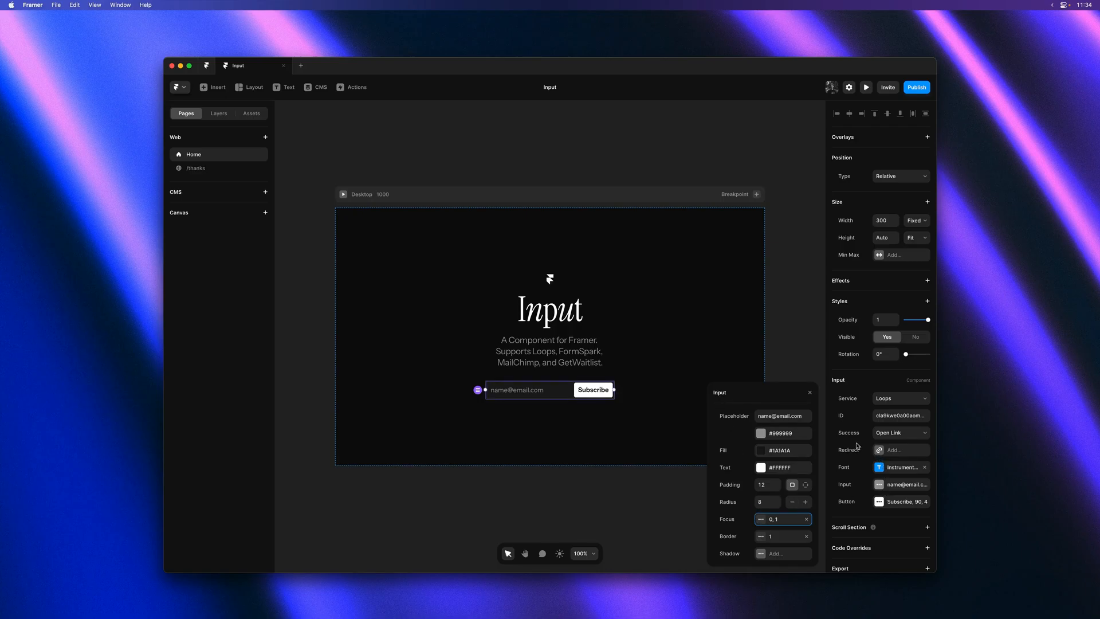
left_click(809, 391)
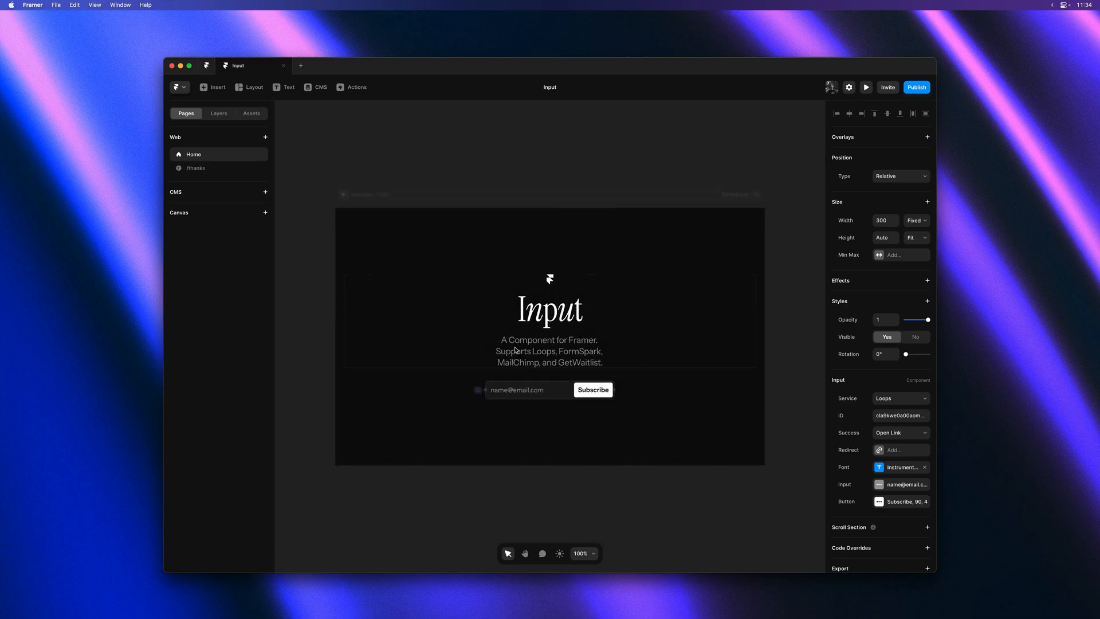
left_click(526, 389)
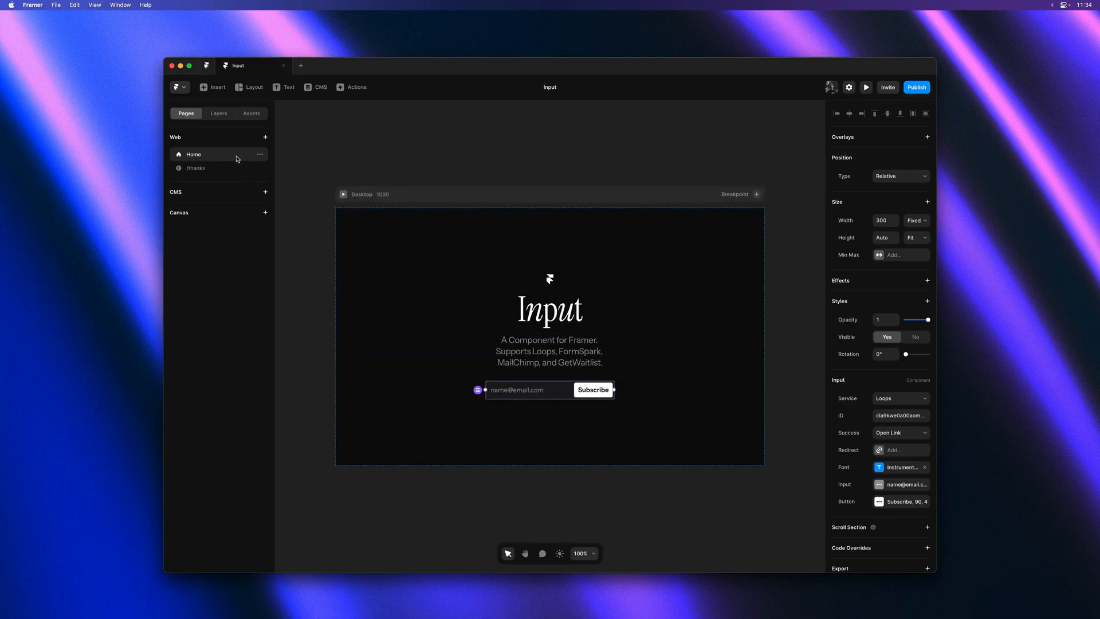
left_click(196, 167)
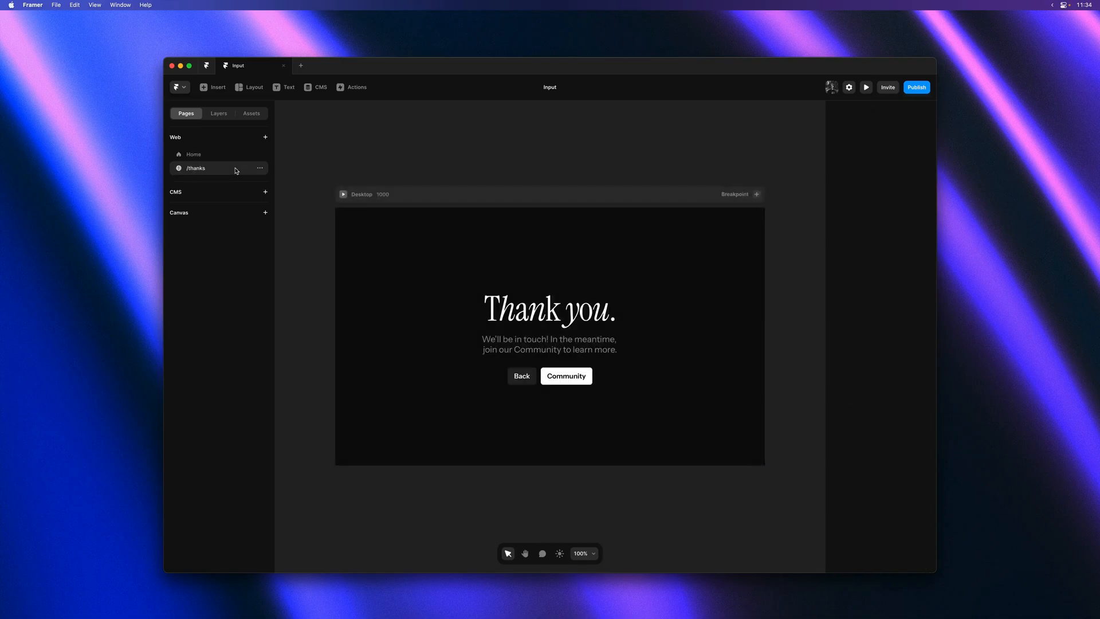
left_click(549, 308)
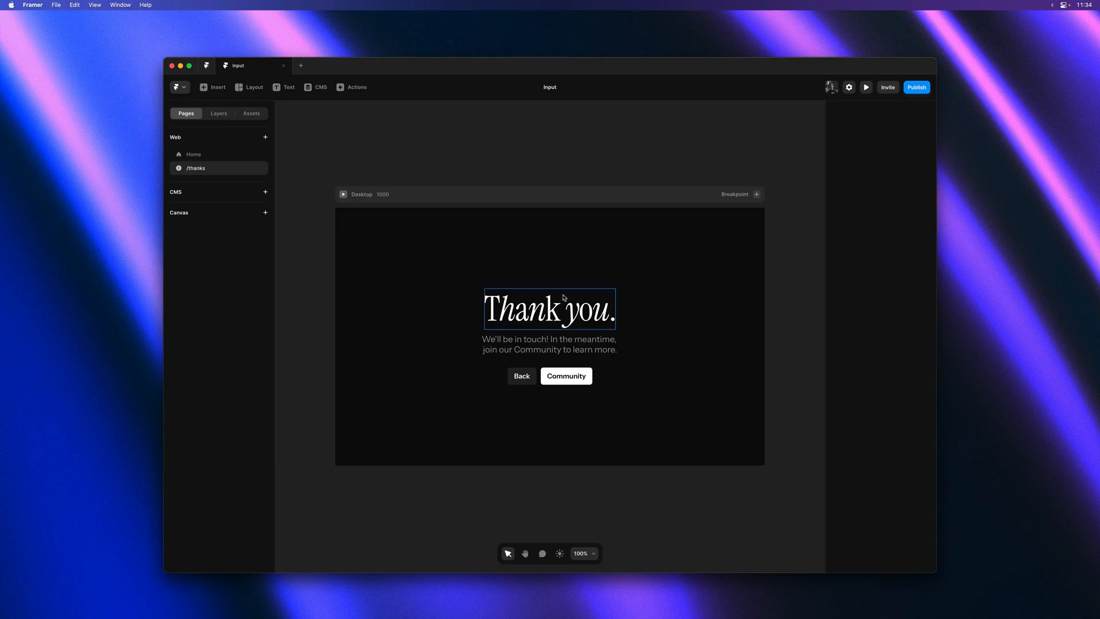
mouse_move(575, 325)
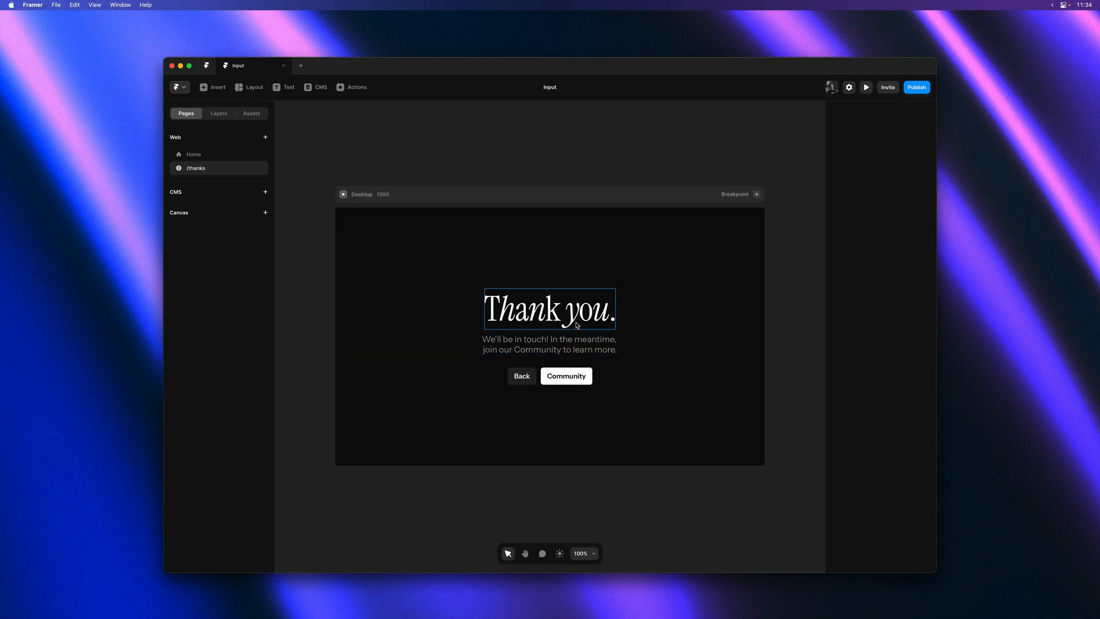
left_click(549, 321)
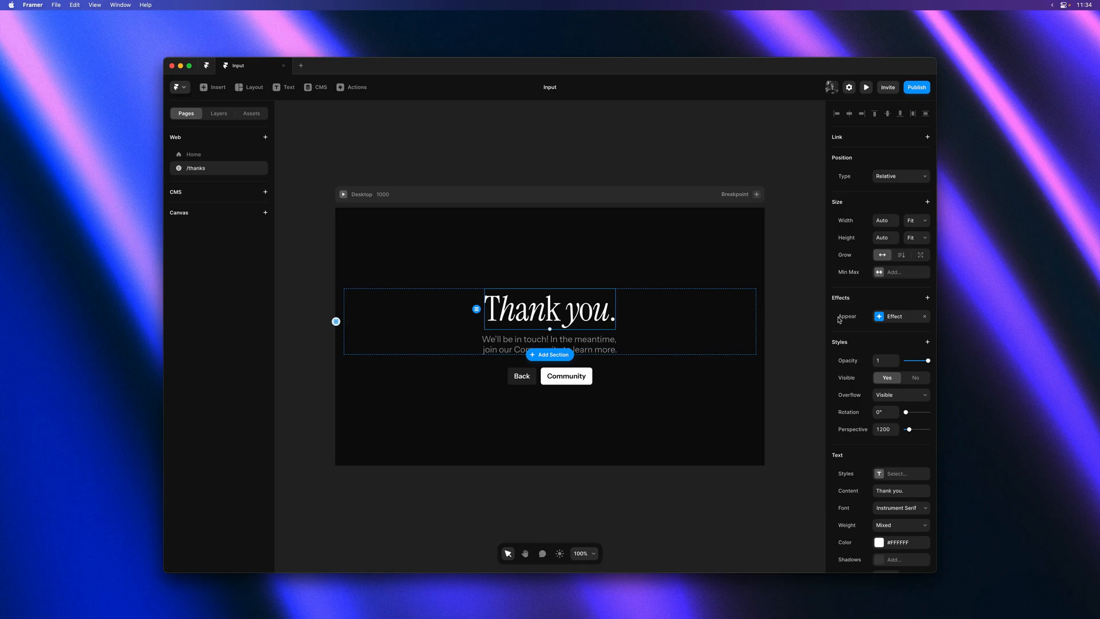
mouse_move(337, 180)
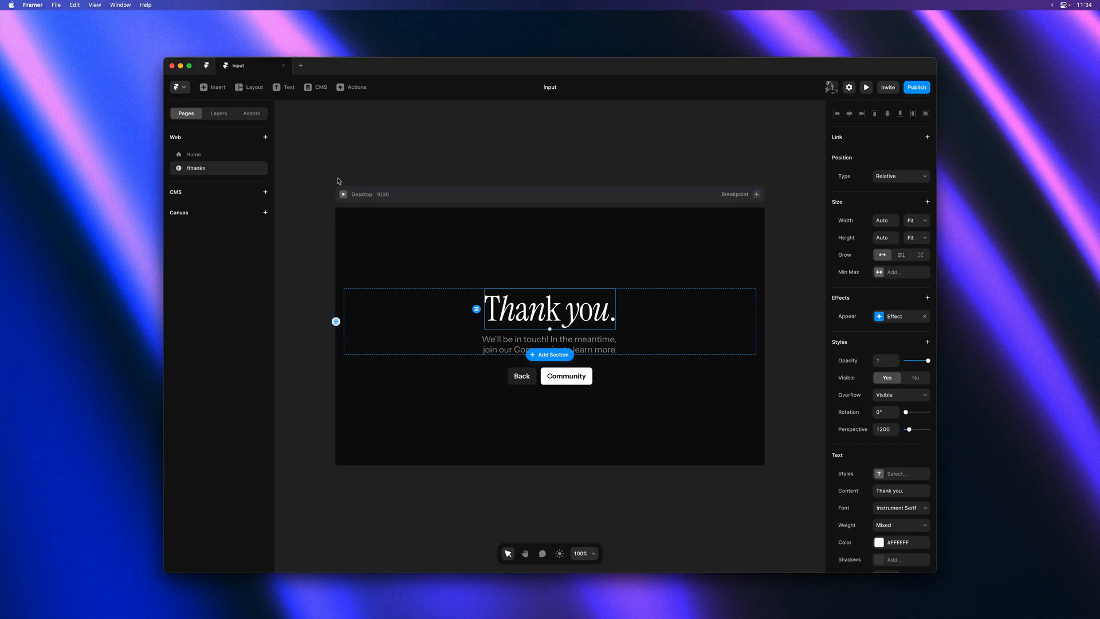
left_click(194, 154)
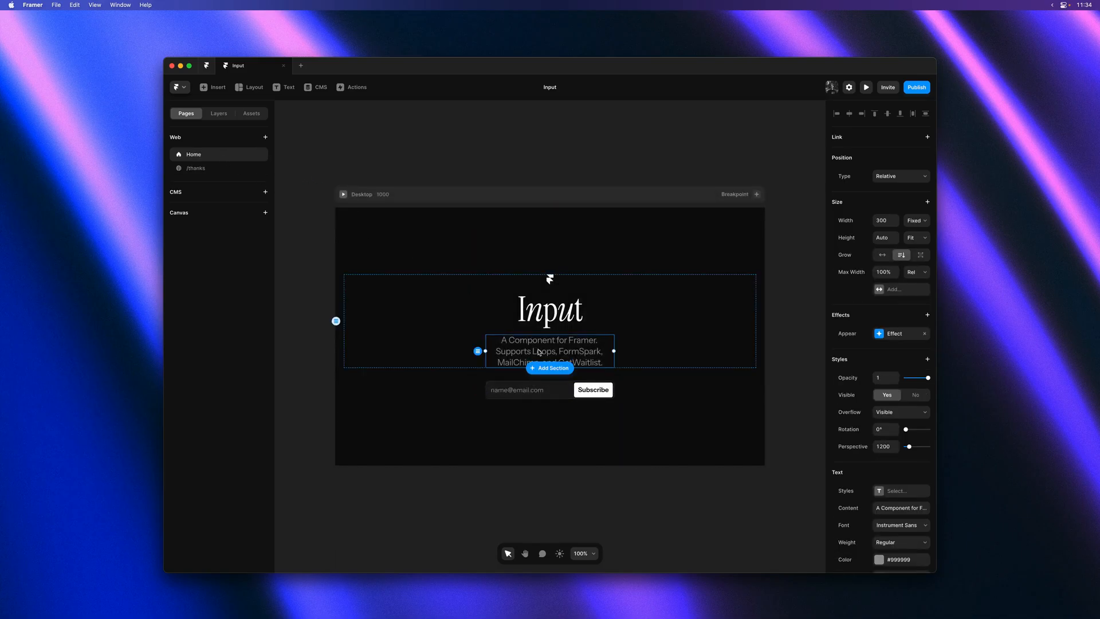
Paste the text's appear effect onto the signup and set its enter transition to Spring with 0.2 delay.
right_click(538, 352)
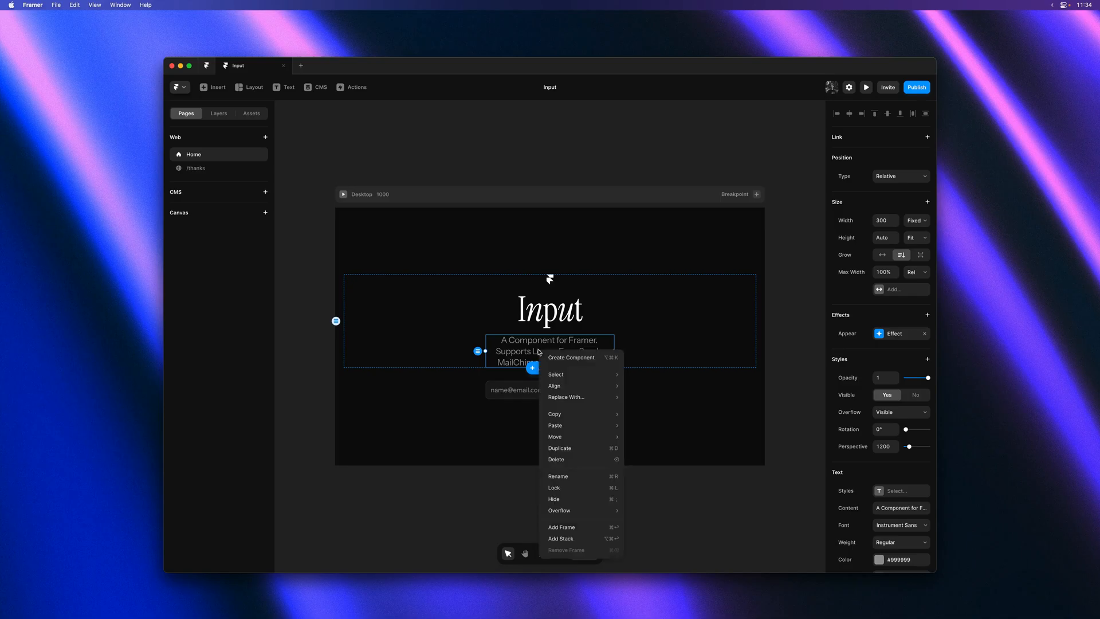
mouse_move(556, 373)
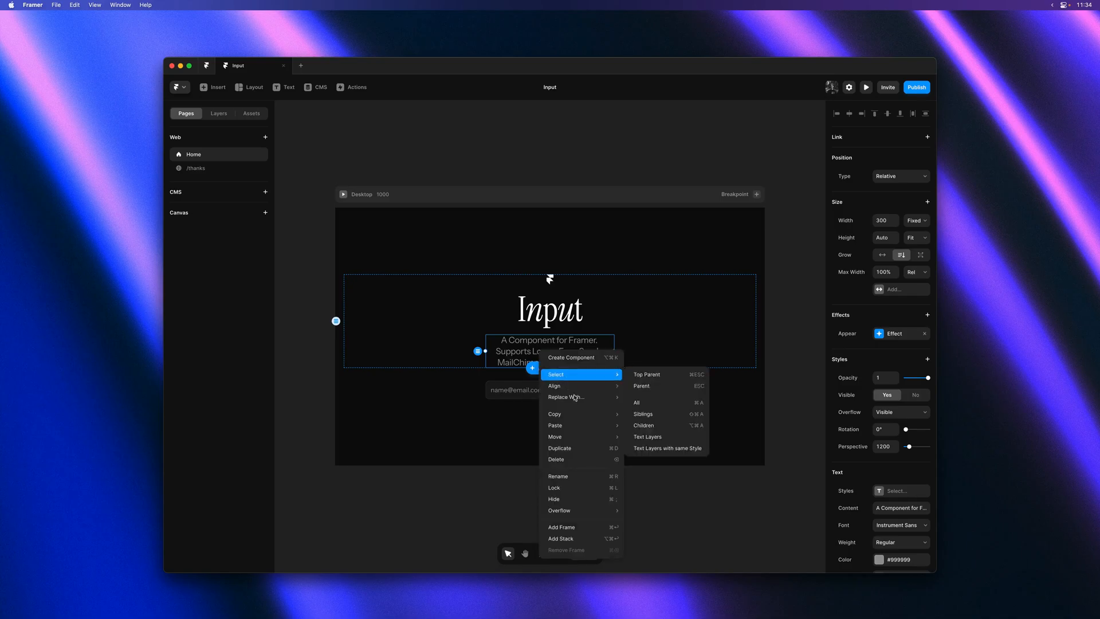
mouse_move(555, 414)
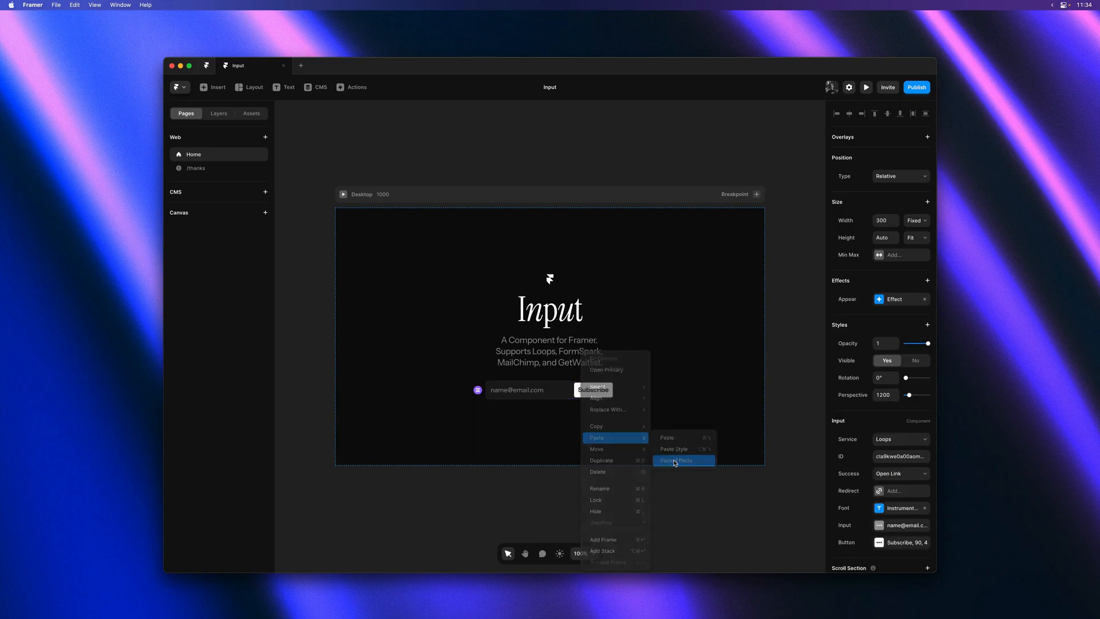
left_click(678, 461)
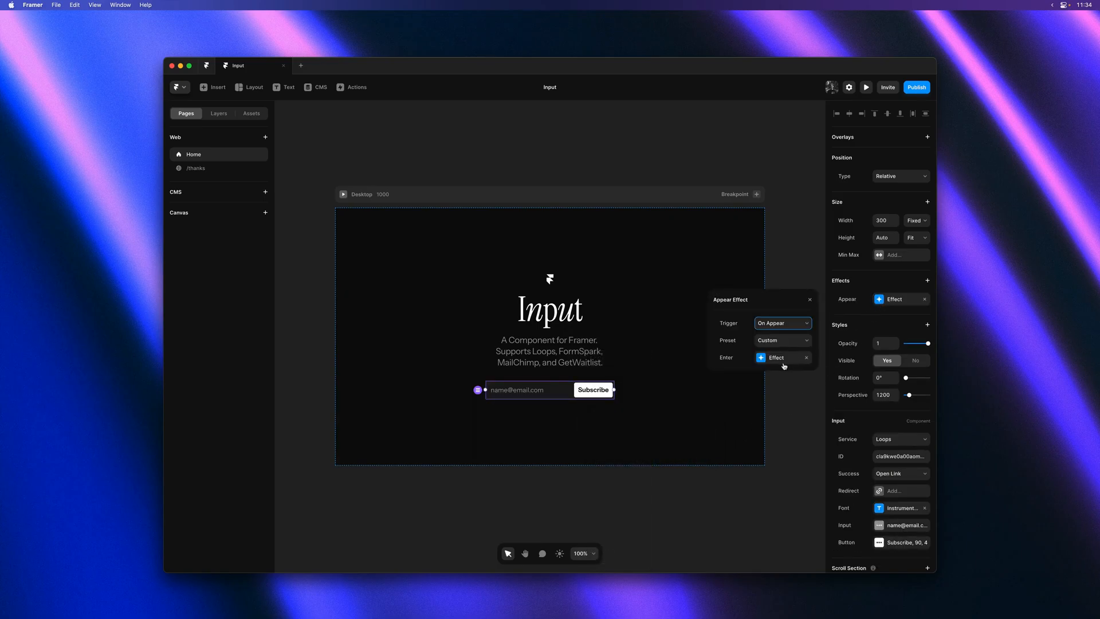
left_click(776, 357)
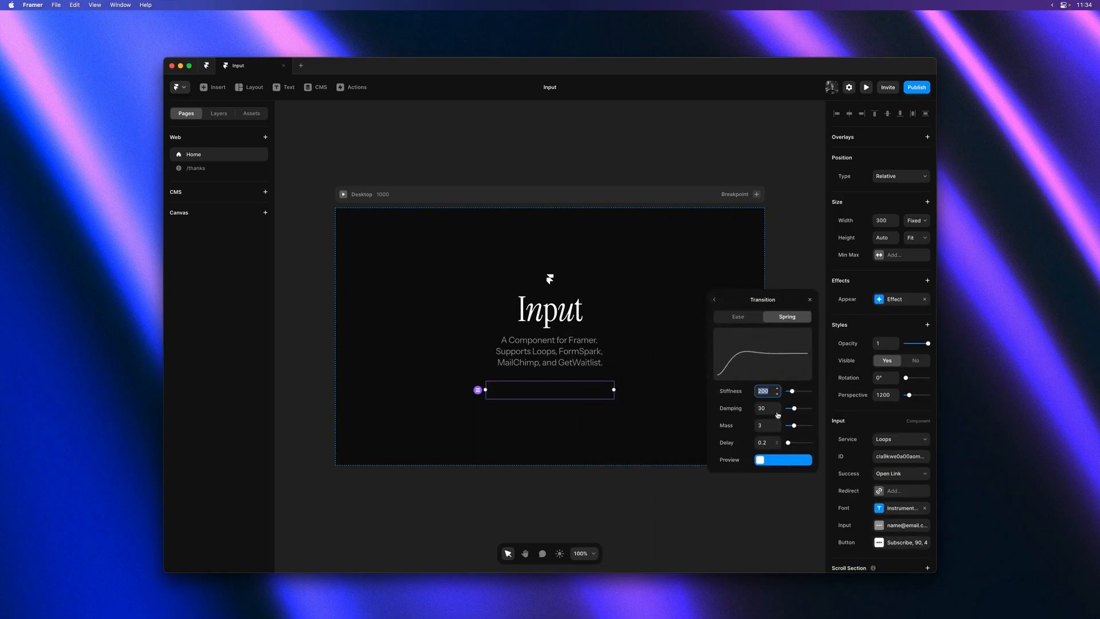
left_click(776, 439)
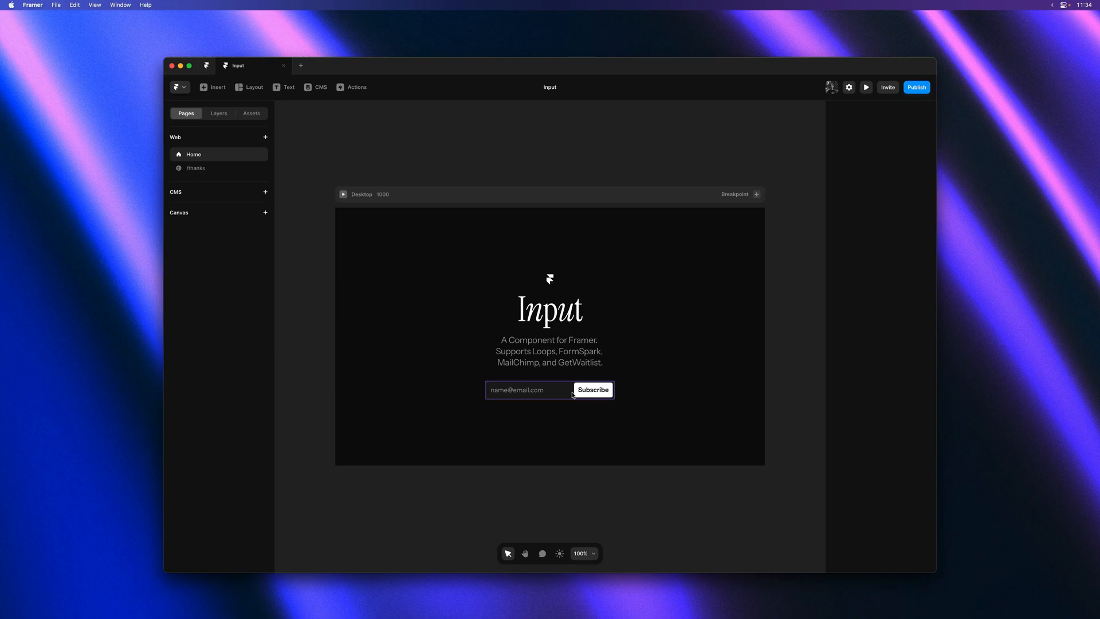
Set the signup's Redirect link to the /thanks page.
left_click(527, 389)
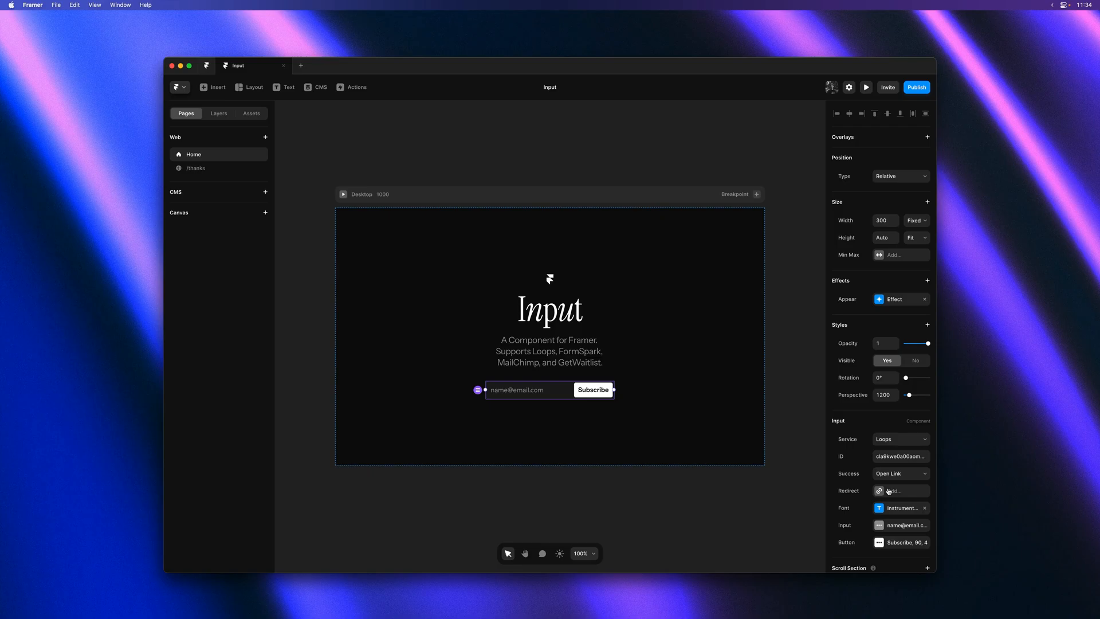
left_click(900, 490)
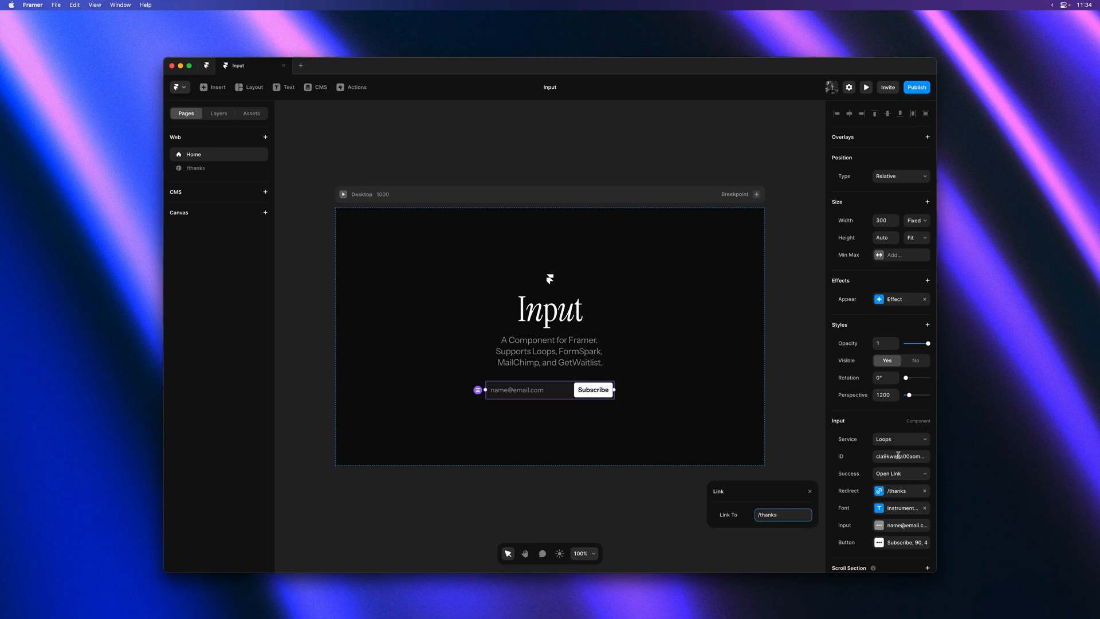
left_click(808, 409)
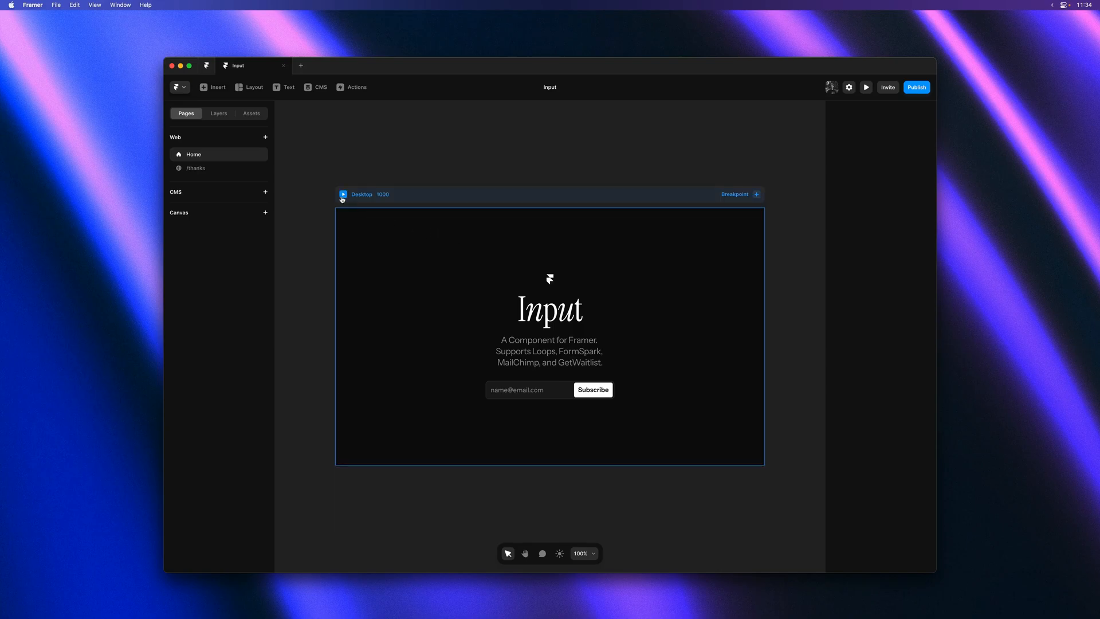
Preview the Home page and submit the signup, landing on the Thank you page.
left_click(342, 195)
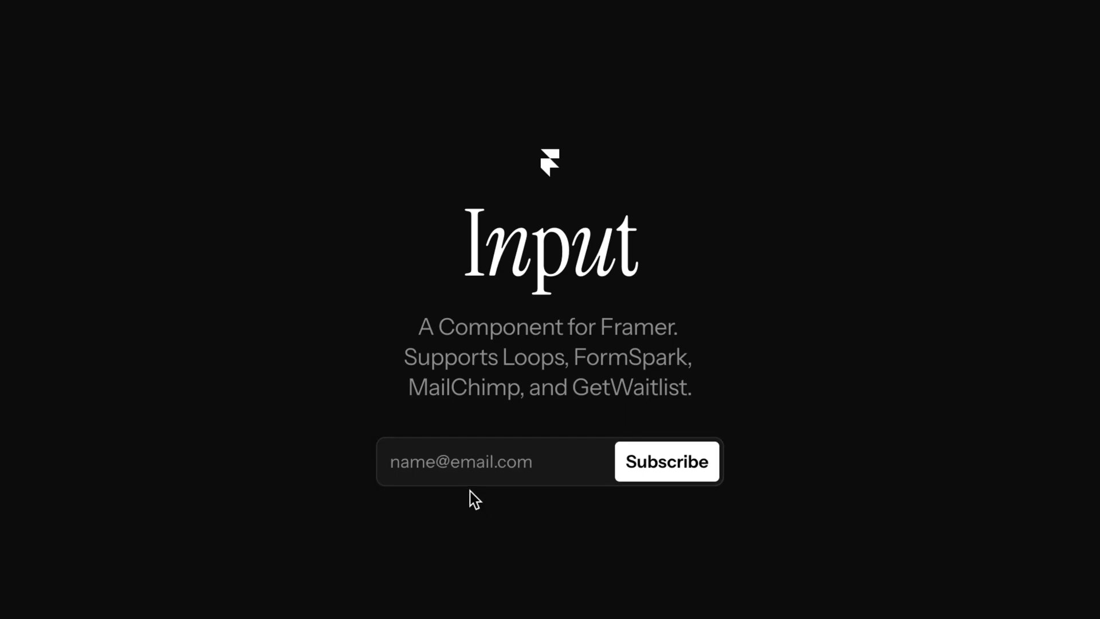
left_click(665, 461)
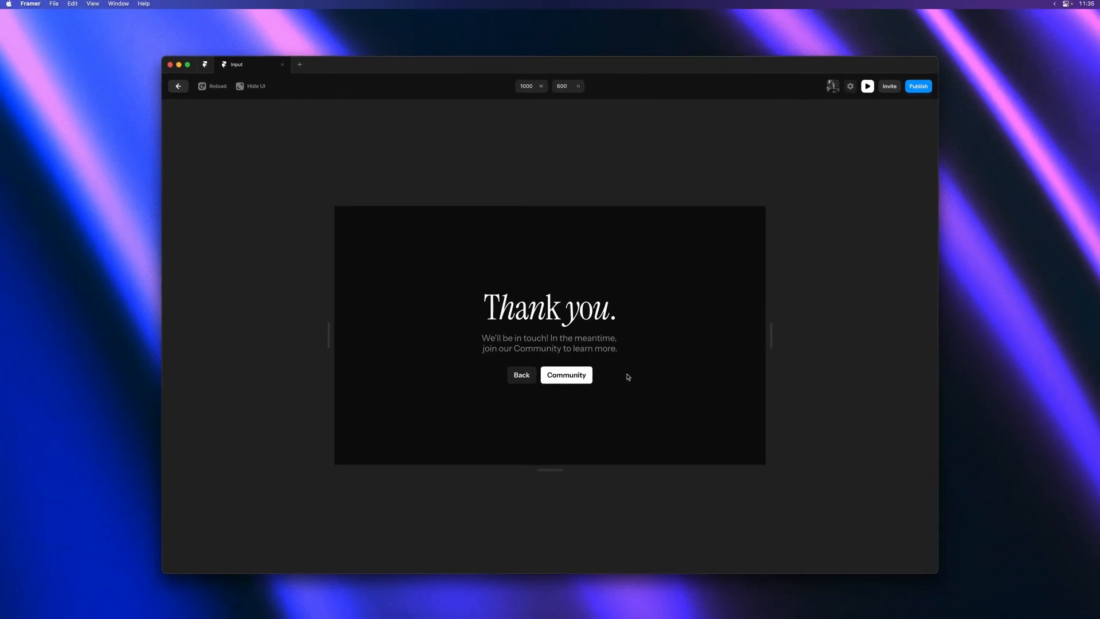
left_click(521, 374)
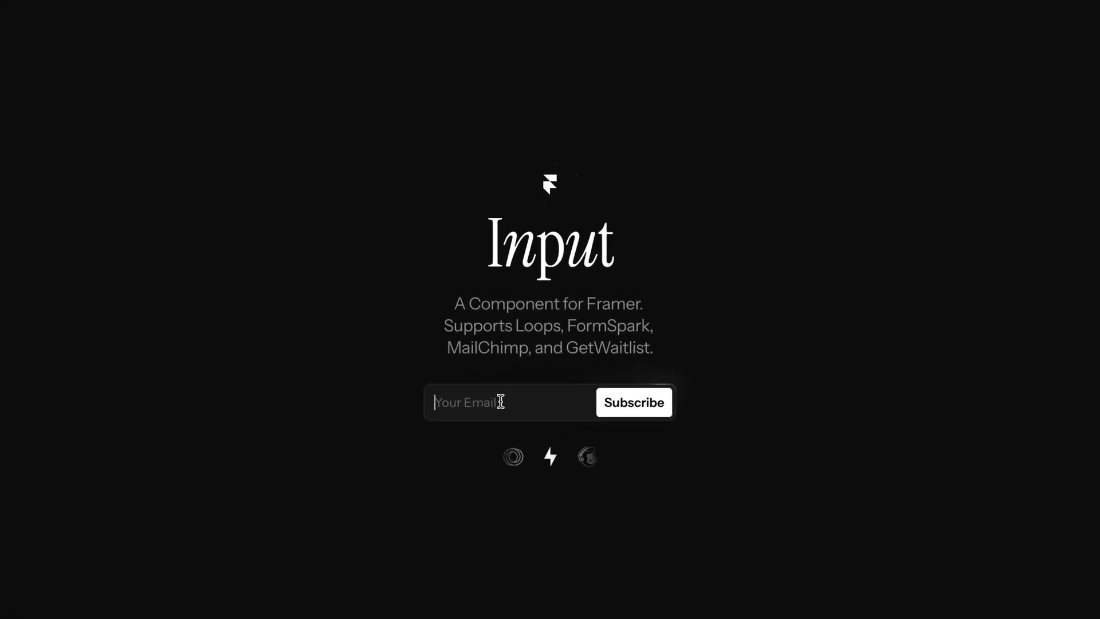
Enter a sample address starting 'ben' into the live email field to show its focus styling.
type("ben")
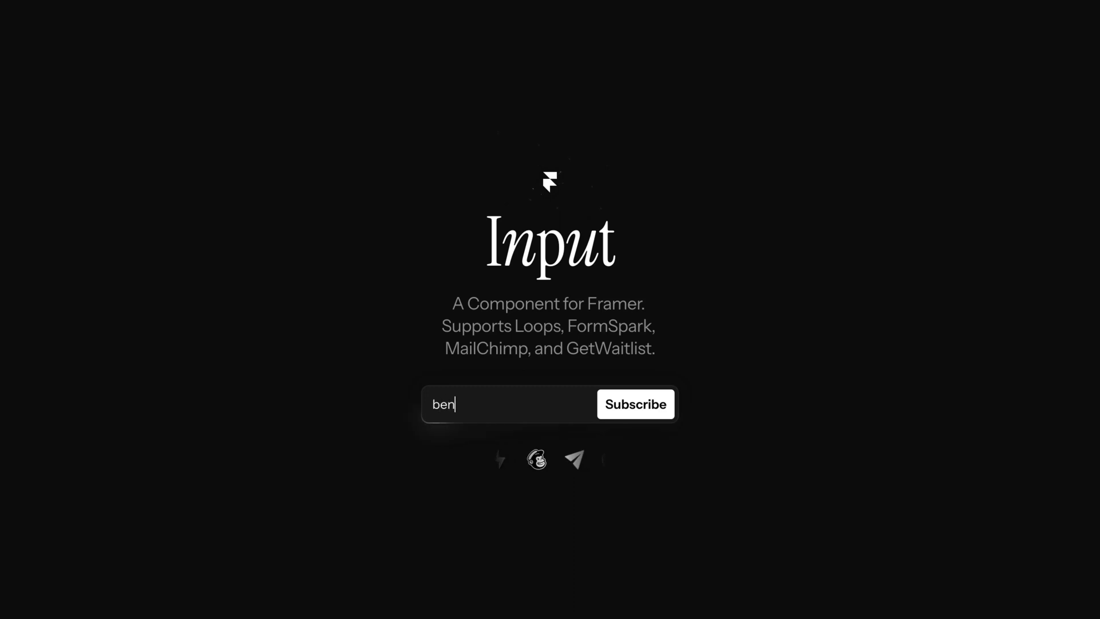